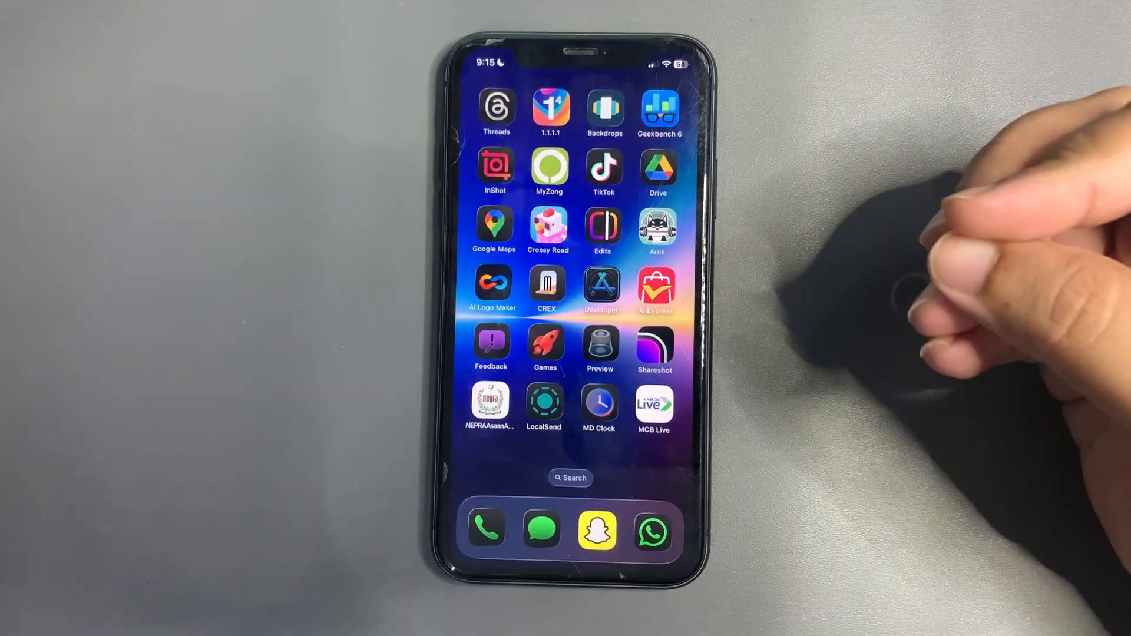
pyautogui.moveTo(937, 289)
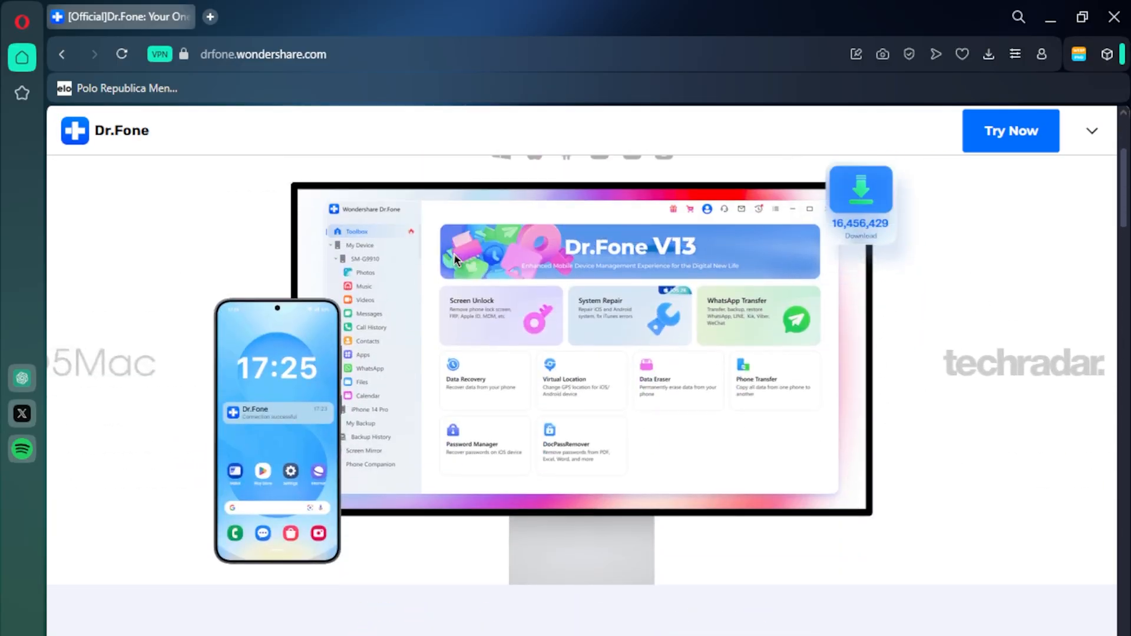
# - Start the free Dr.Fone installer download via Try for Free and save it into Downloads
pyautogui.scroll(-3)
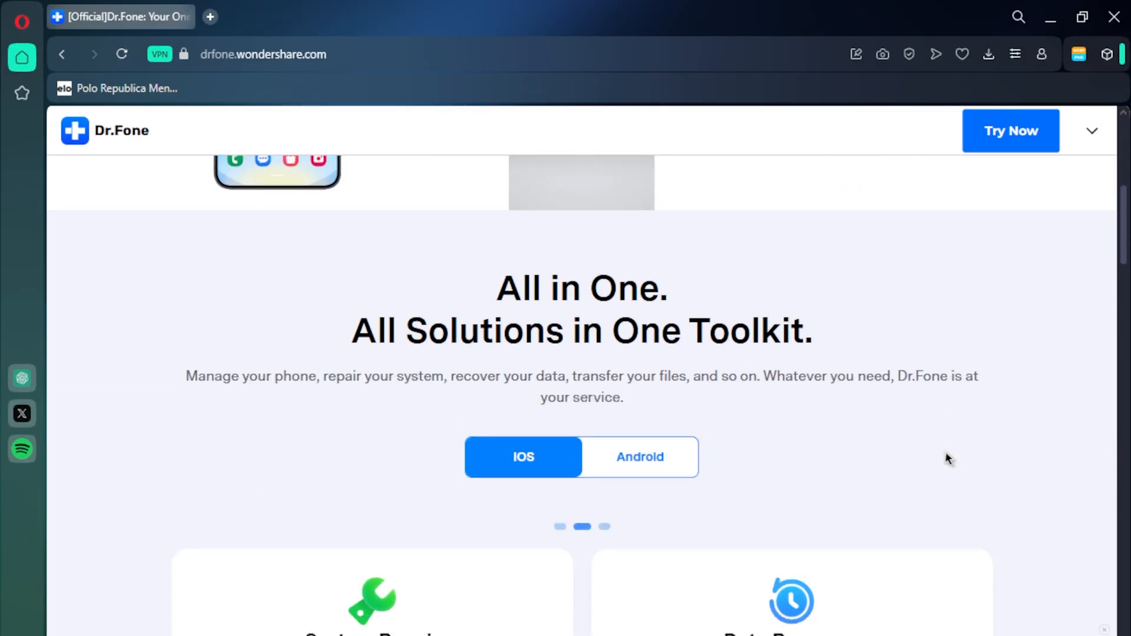
pyautogui.scroll(-3)
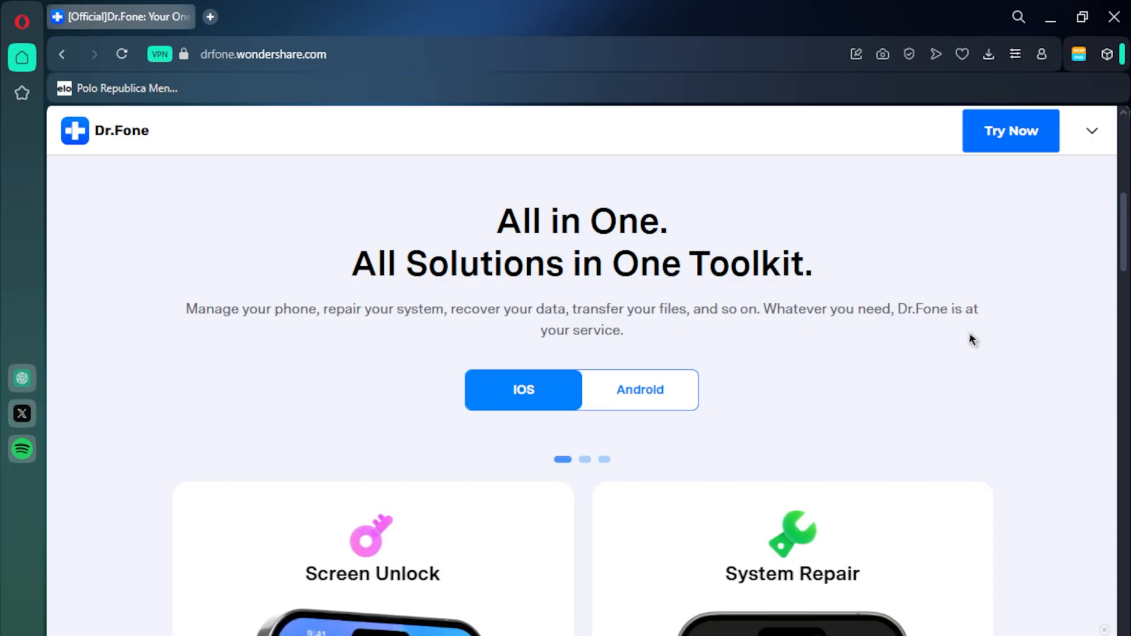
pyautogui.scroll(-3)
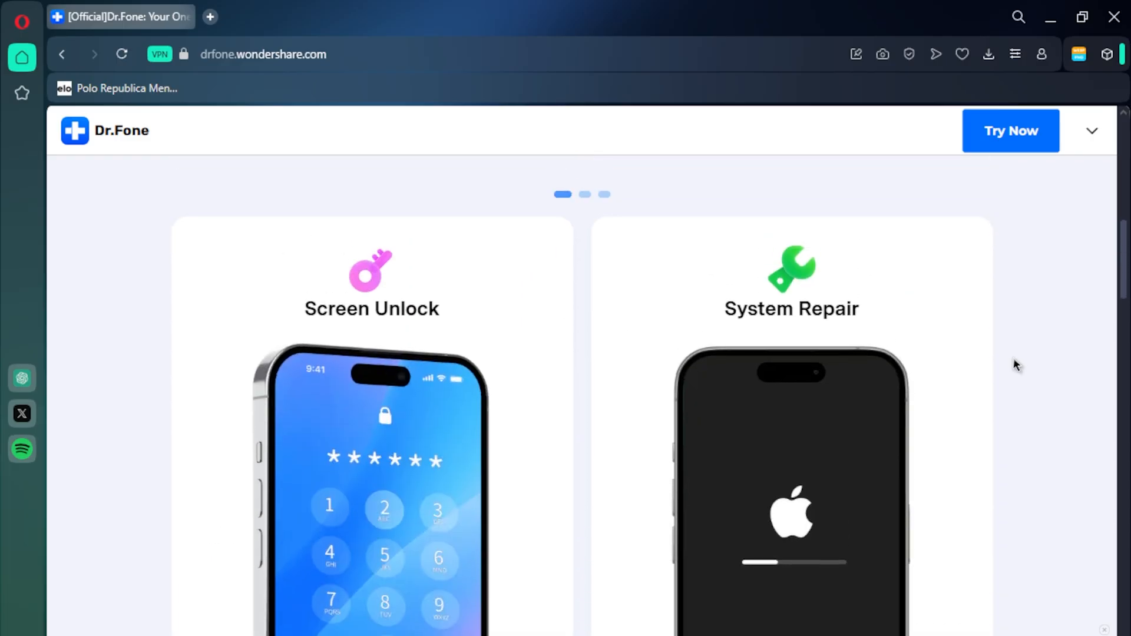
pyautogui.scroll(-3)
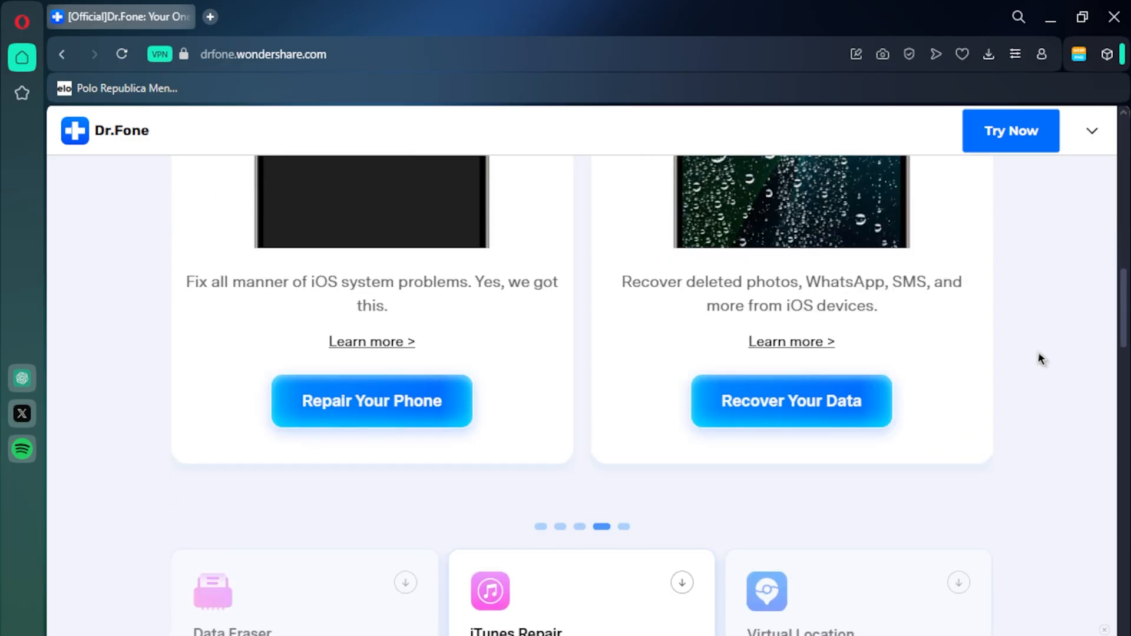
pyautogui.scroll(-3)
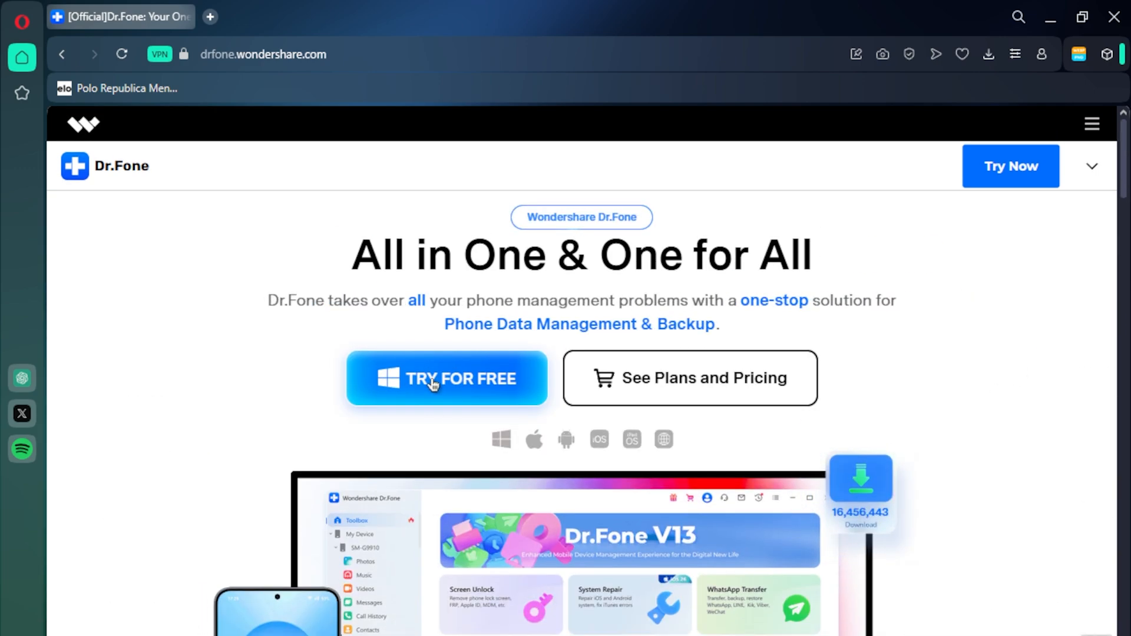
pyautogui.click(446, 379)
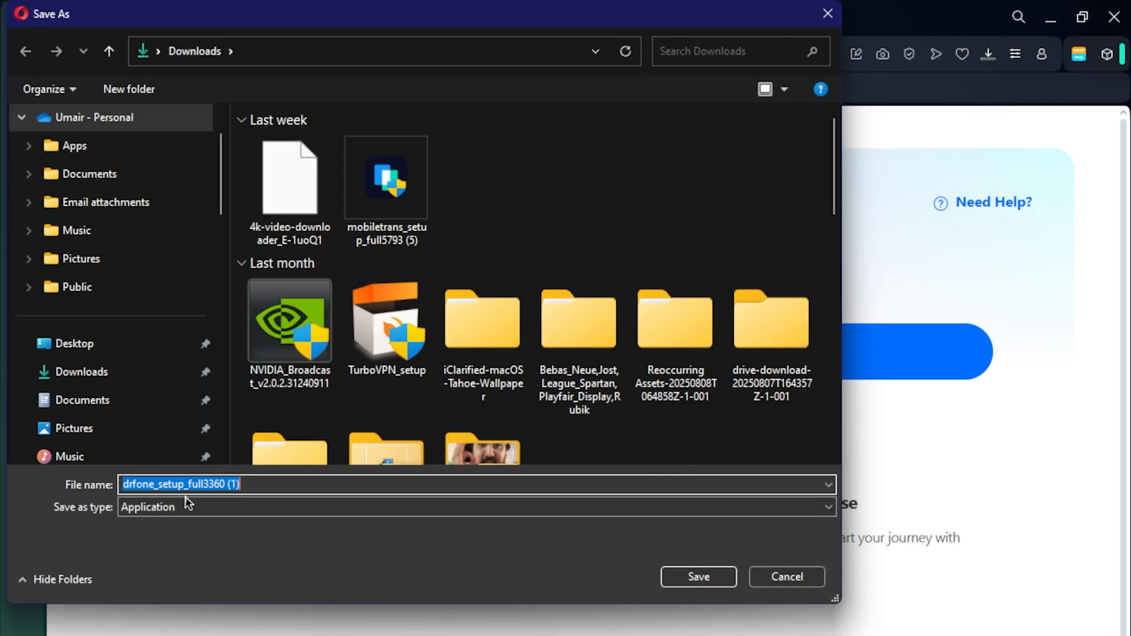
pyautogui.click(697, 576)
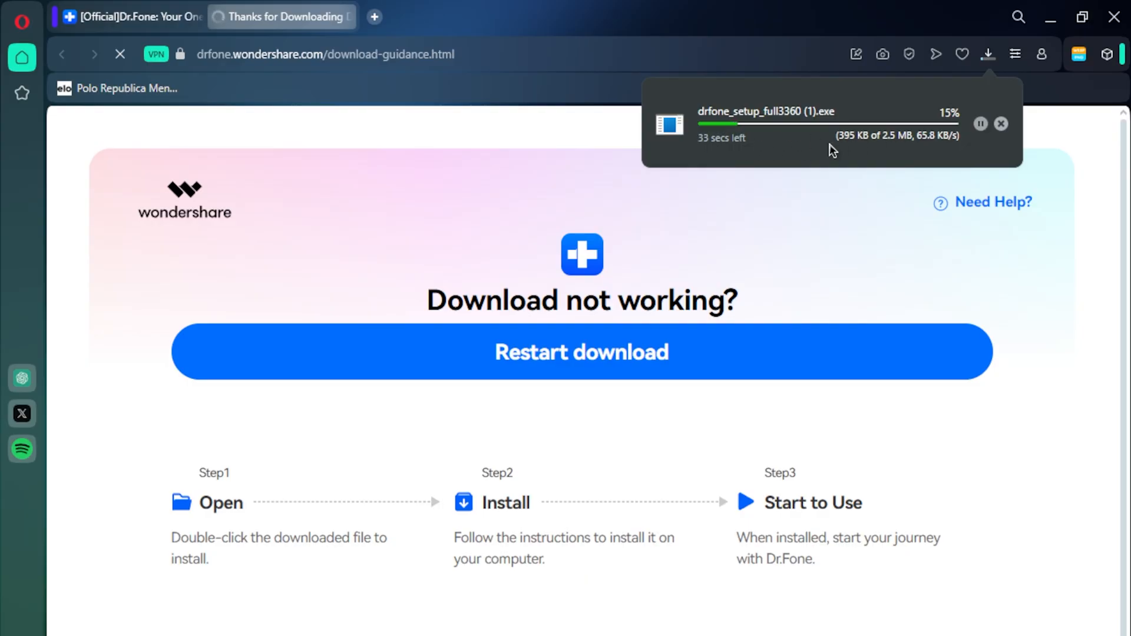
pyautogui.moveTo(889, 161)
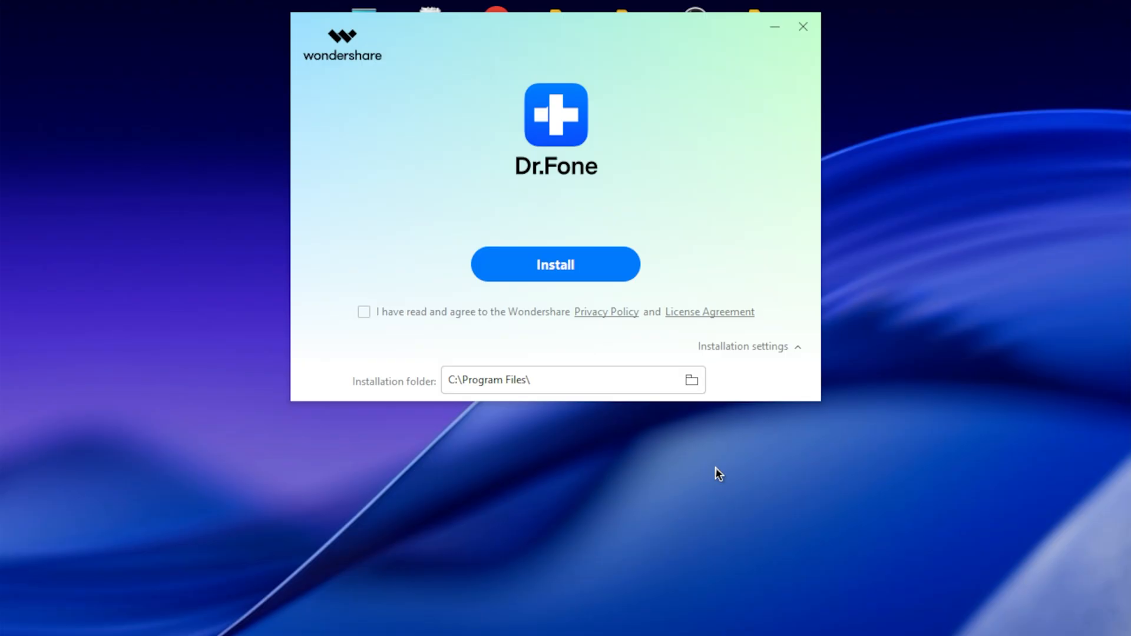
pyautogui.moveTo(989, 280)
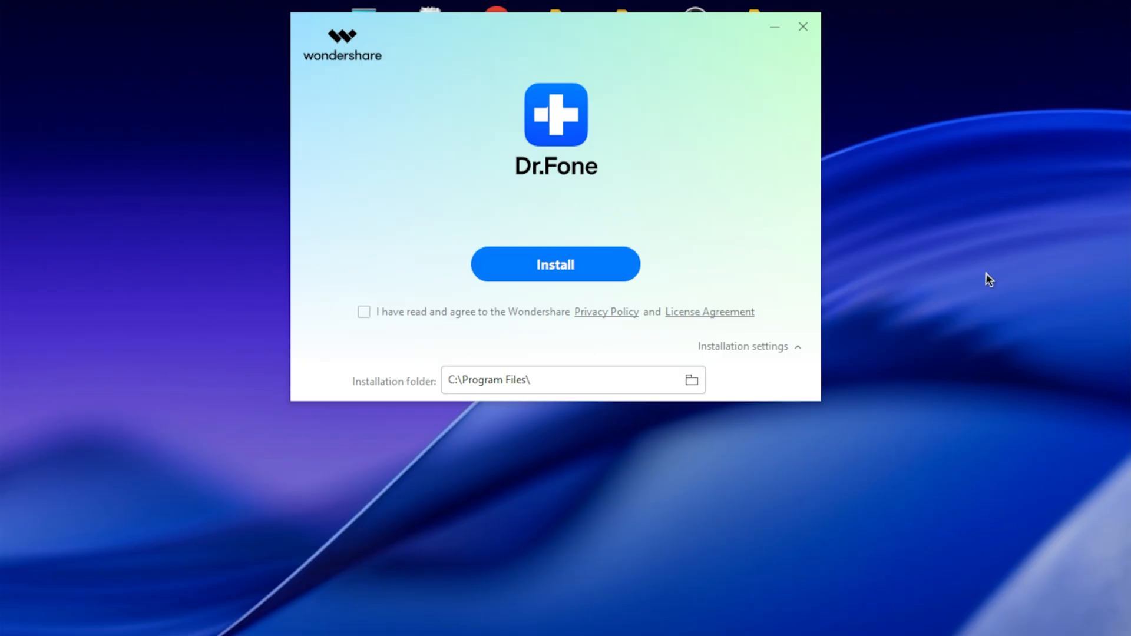
# - Accept the privacy policy and license agreement and begin installing Dr.Fone
pyautogui.click(364, 312)
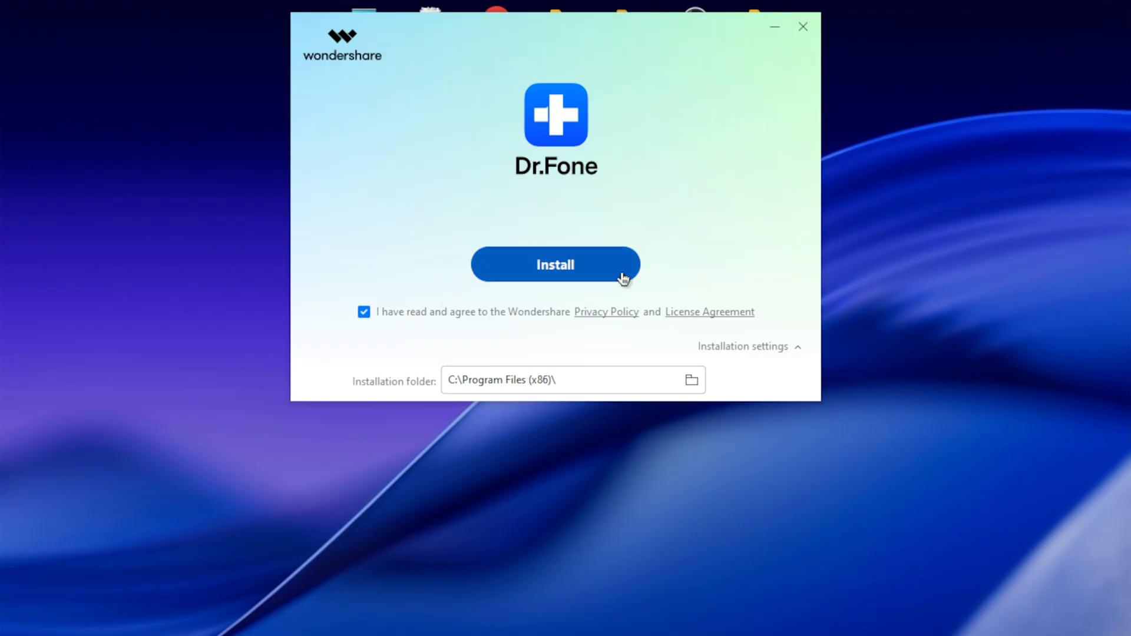
pyautogui.click(555, 264)
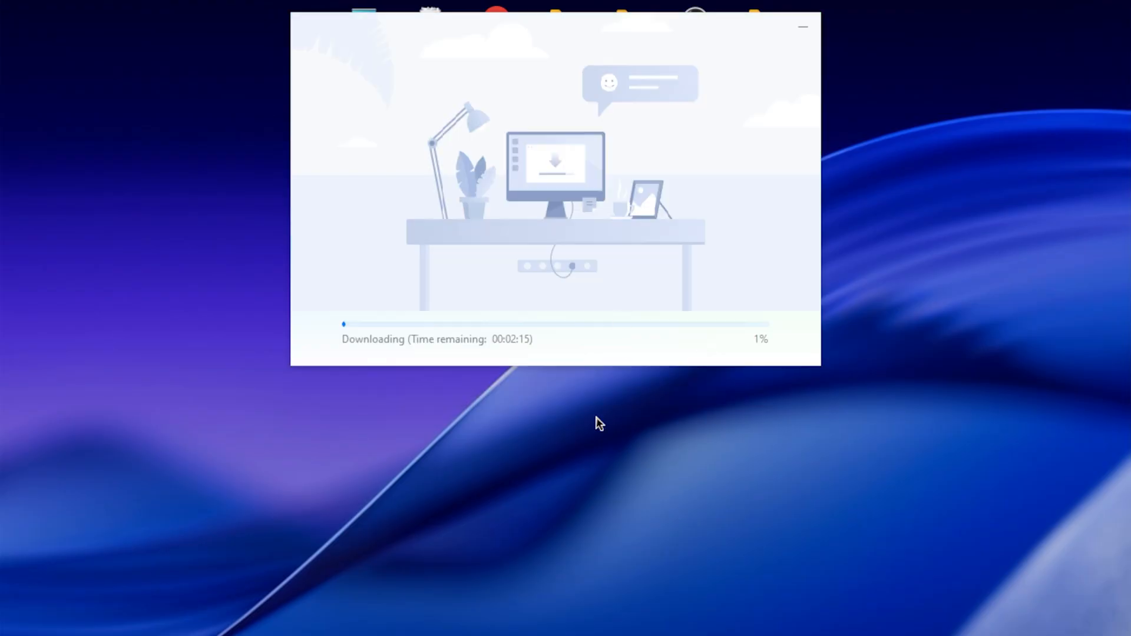
pyautogui.moveTo(396, 352)
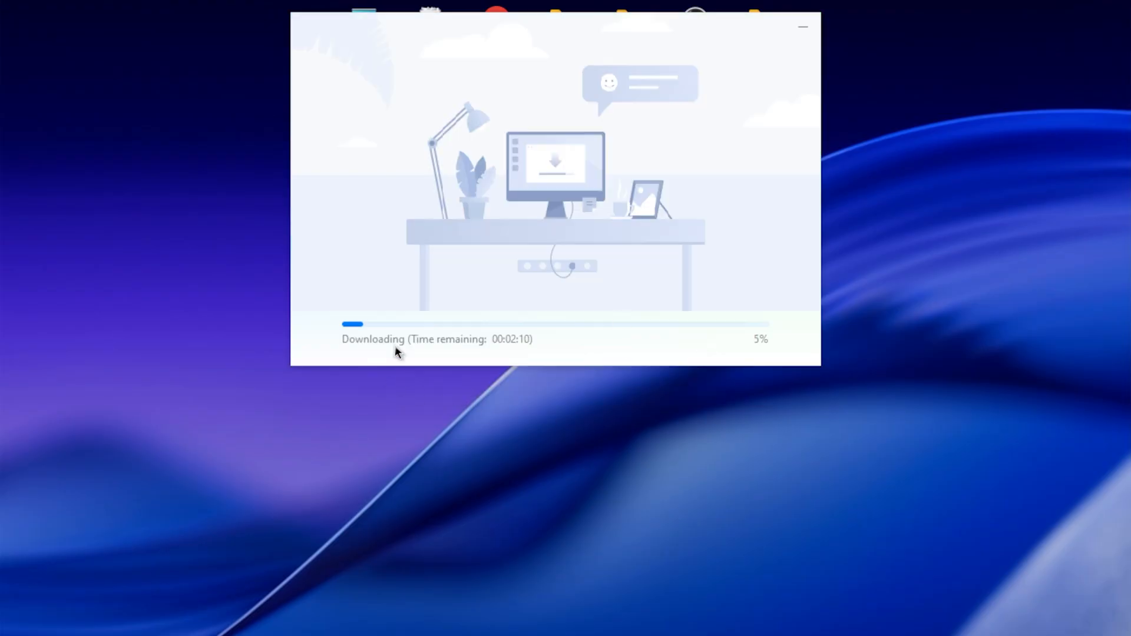
pyautogui.moveTo(541, 353)
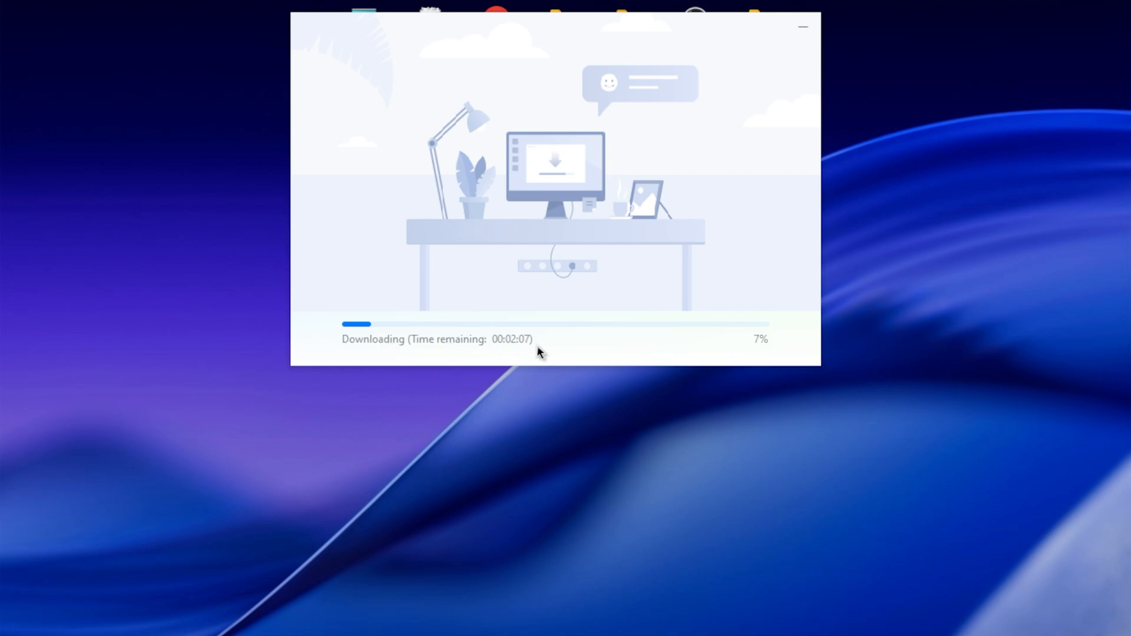
pyautogui.moveTo(524, 358)
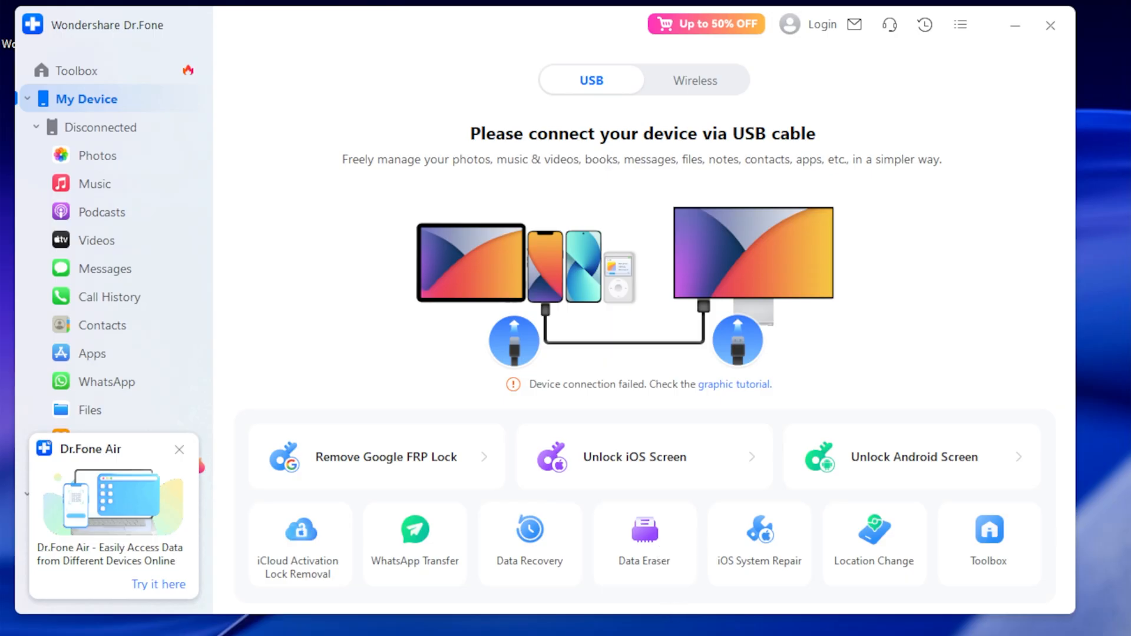
# - Dismiss the Dr.Fone Air popup and compare the Wireless and USB connection instructions, ending on USB
pyautogui.click(180, 450)
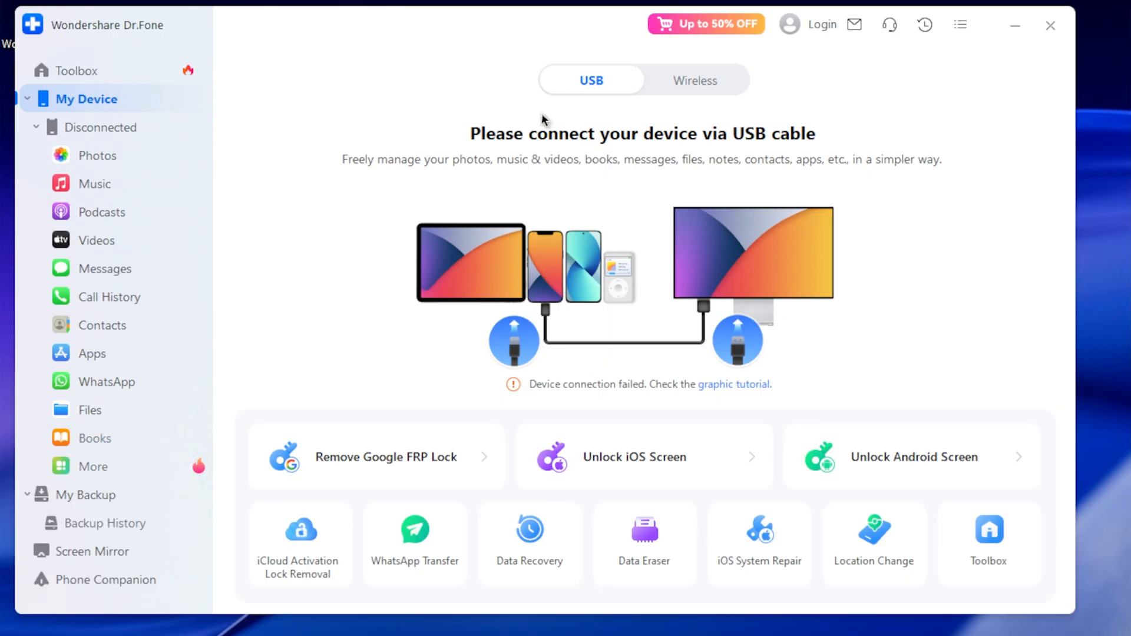
pyautogui.moveTo(732, 618)
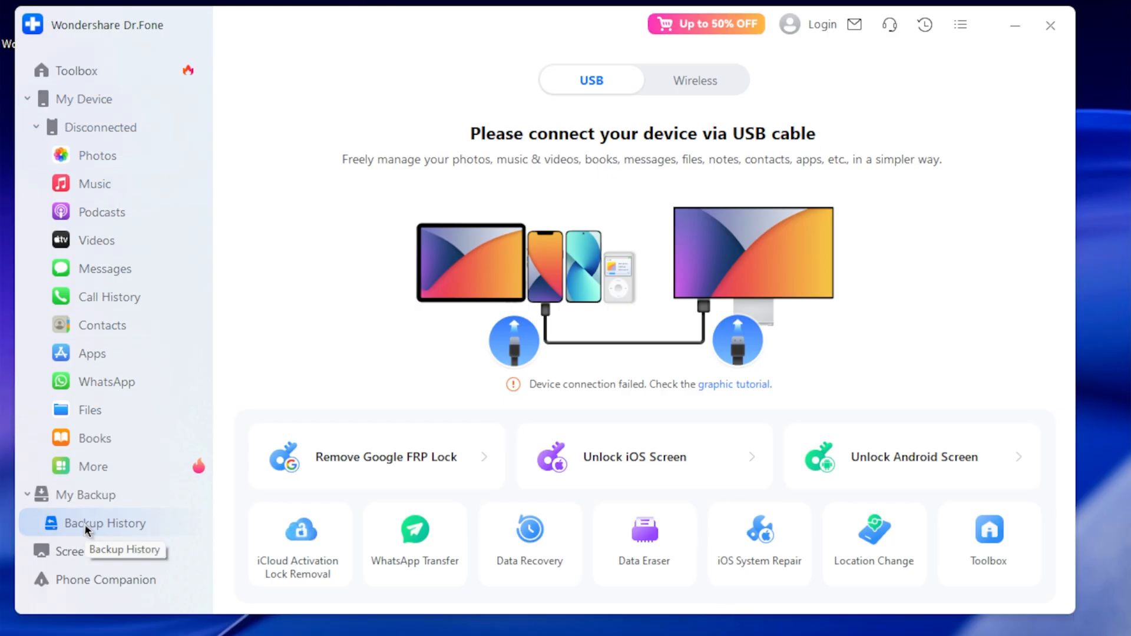
pyautogui.click(694, 80)
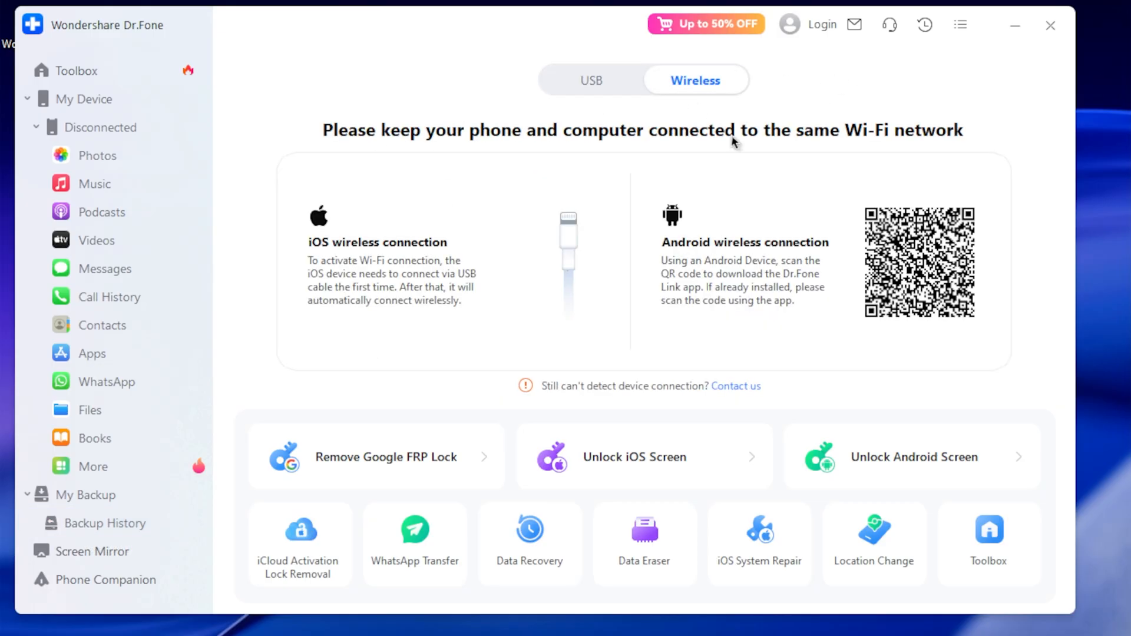
pyautogui.moveTo(615, 108)
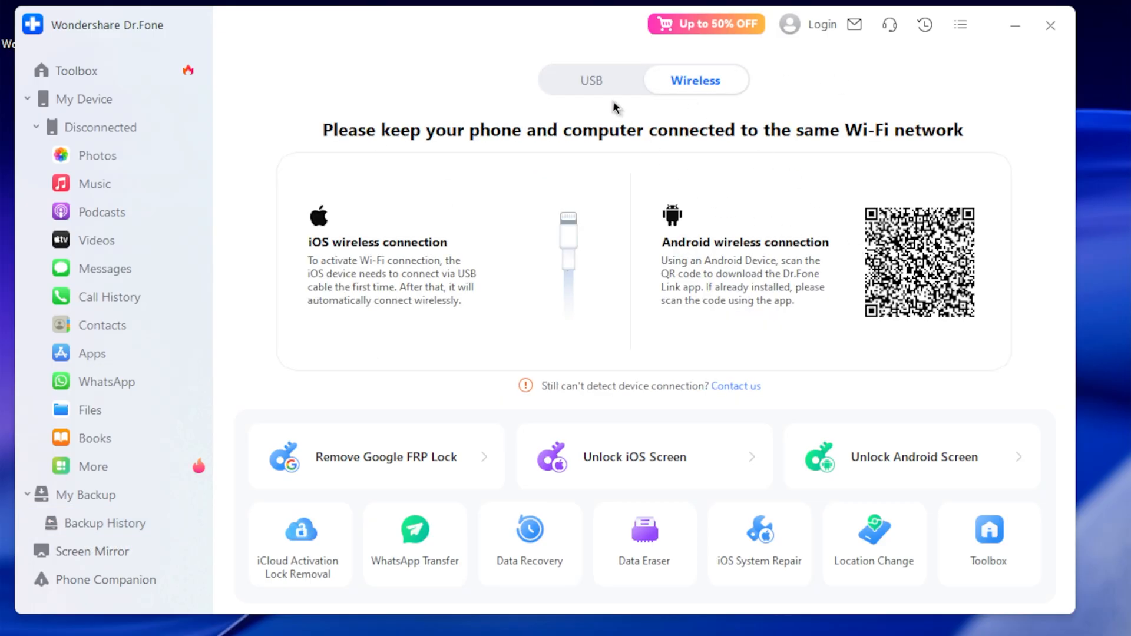
pyautogui.click(591, 80)
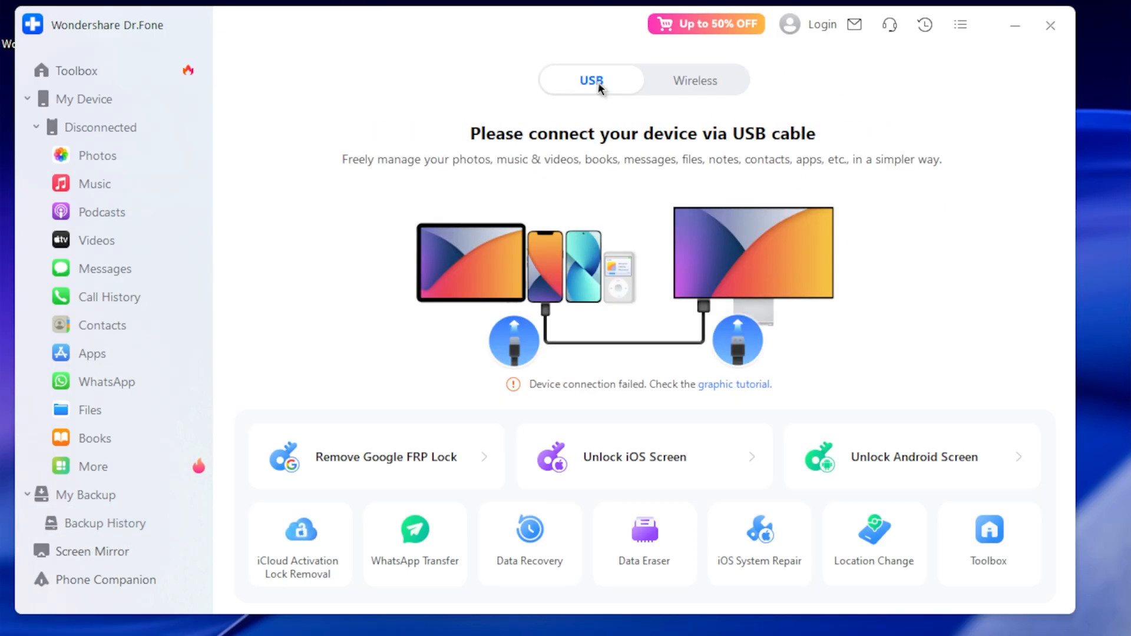
pyautogui.click(695, 80)
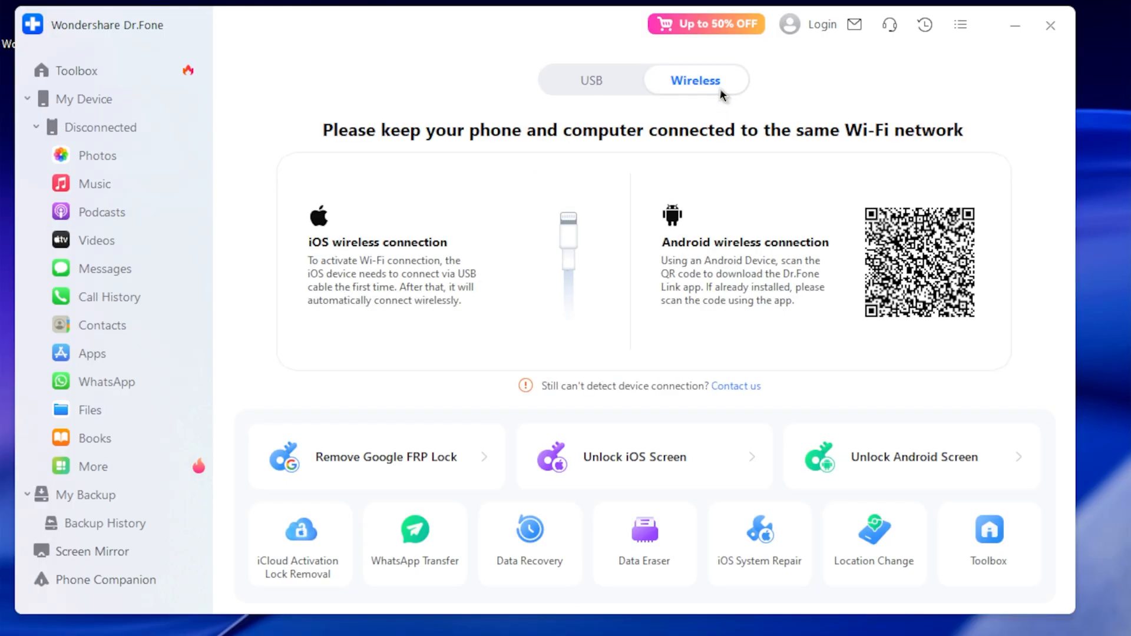
pyautogui.moveTo(956, 269)
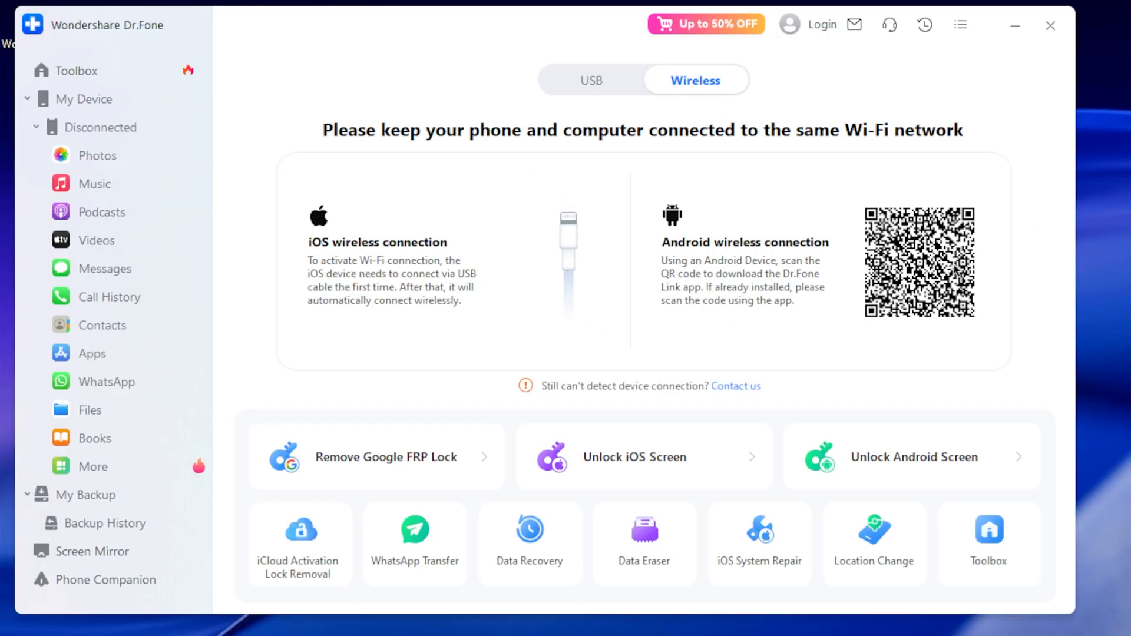
pyautogui.moveTo(567, 295)
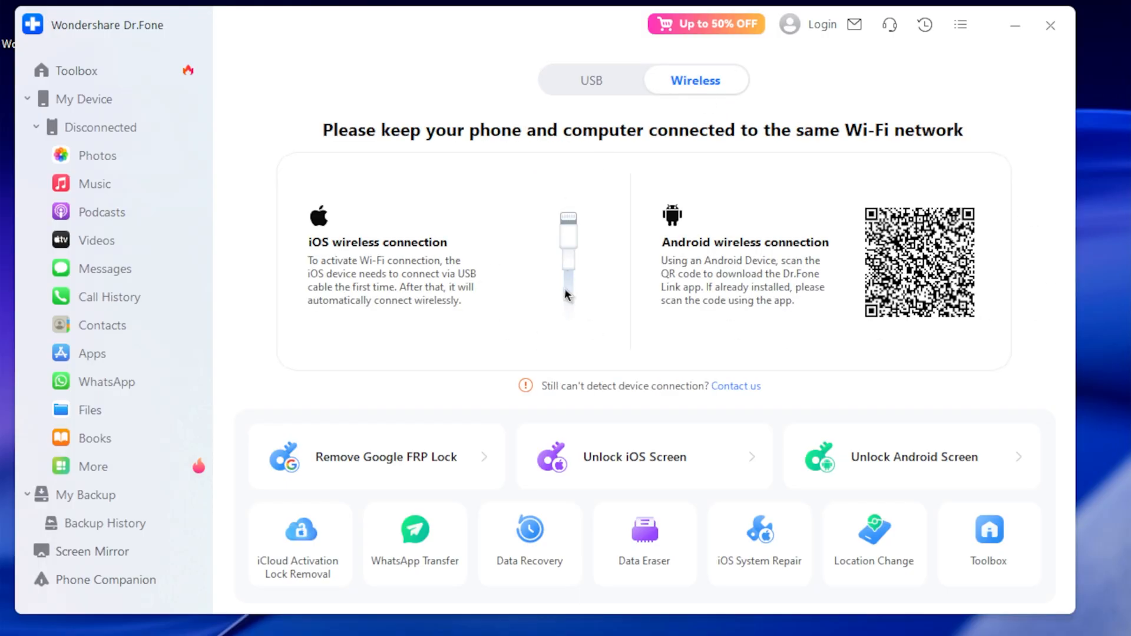
pyautogui.click(591, 80)
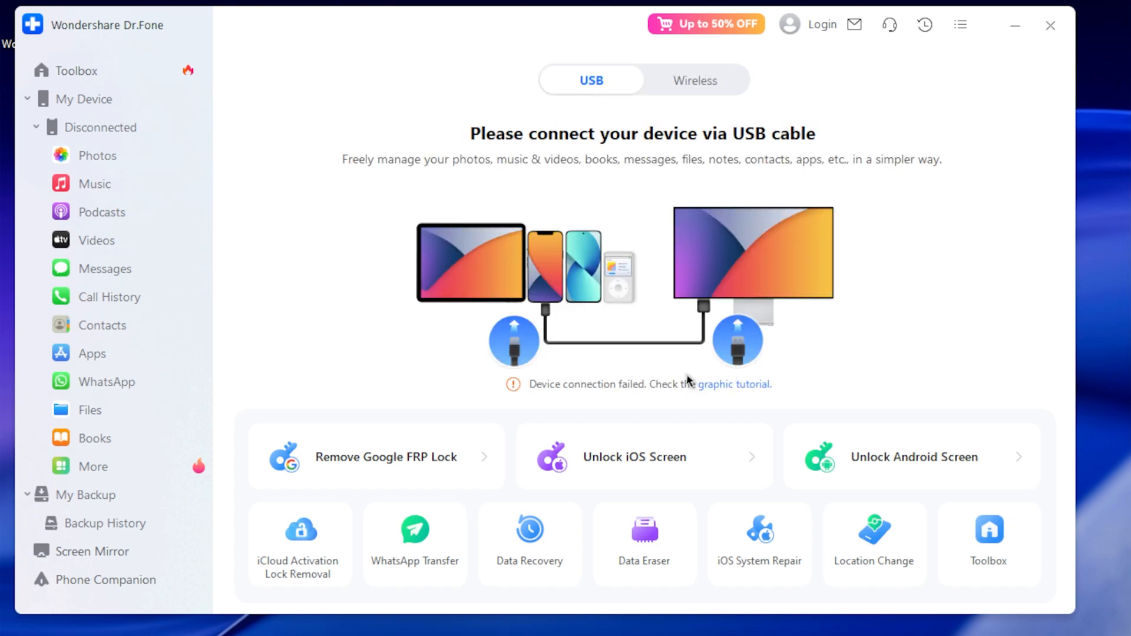
pyautogui.moveTo(315, 134)
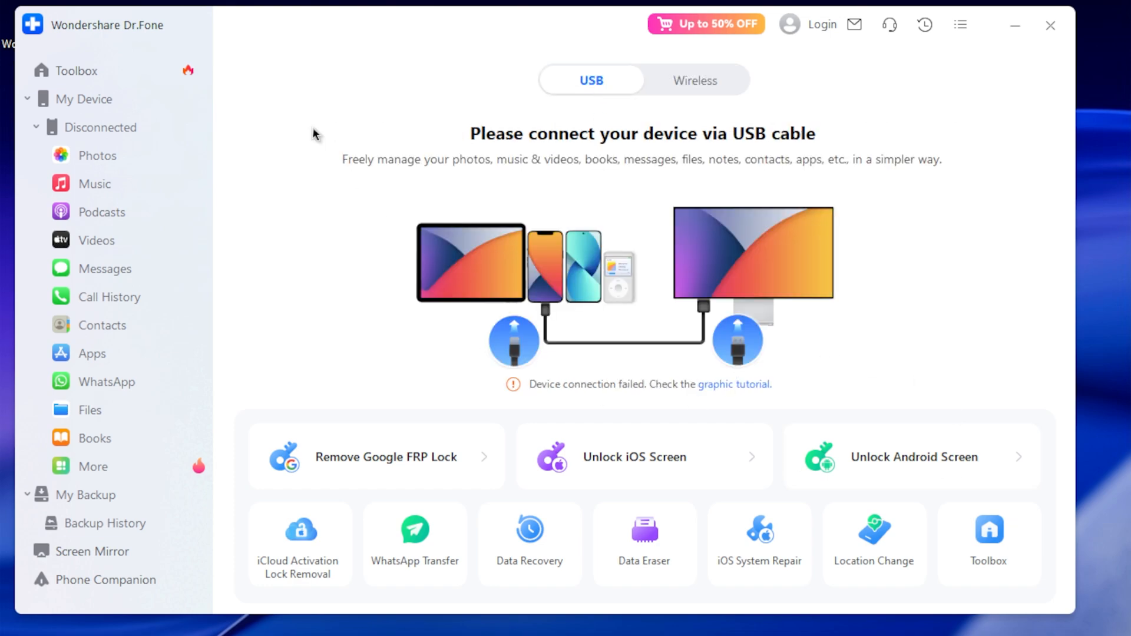
pyautogui.click(103, 127)
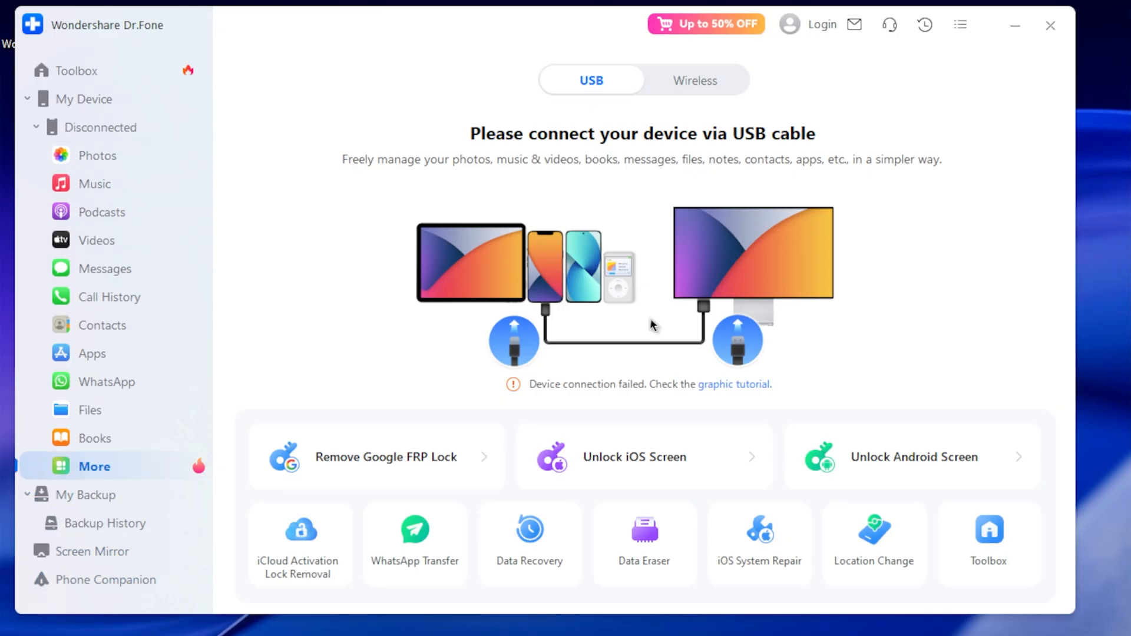
pyautogui.moveTo(714, 375)
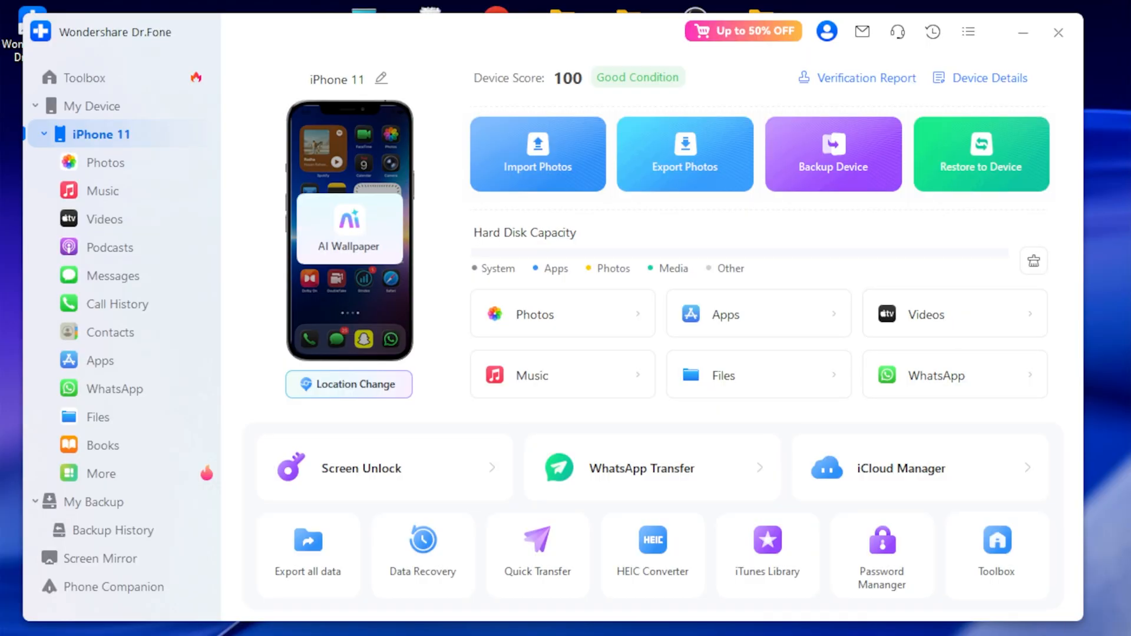
pyautogui.moveTo(428, 178)
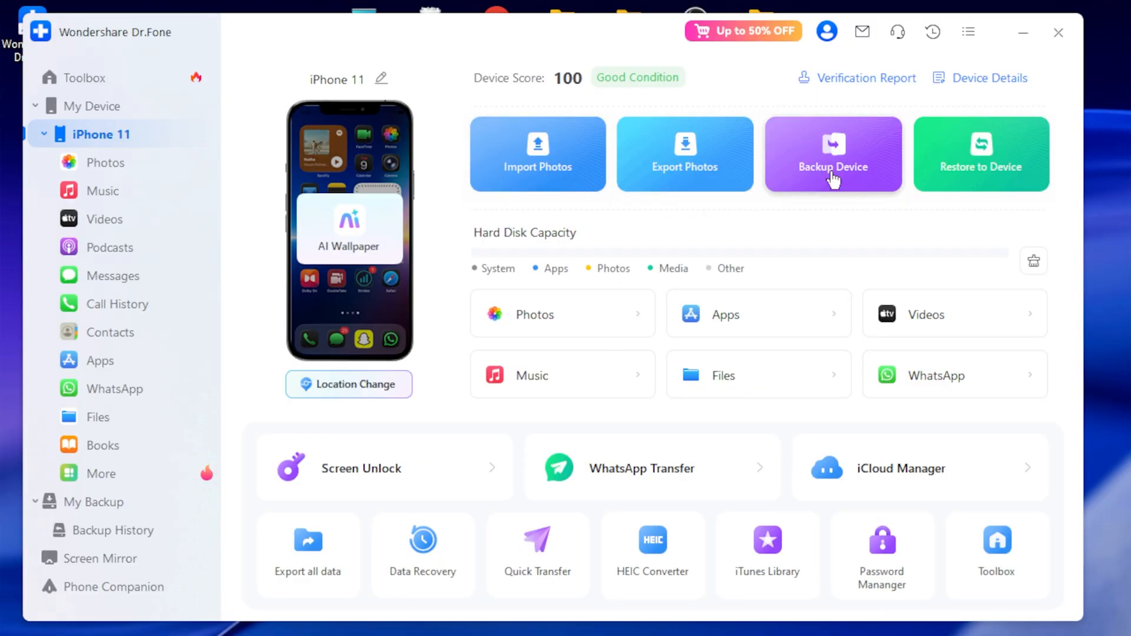
pyautogui.moveTo(995, 622)
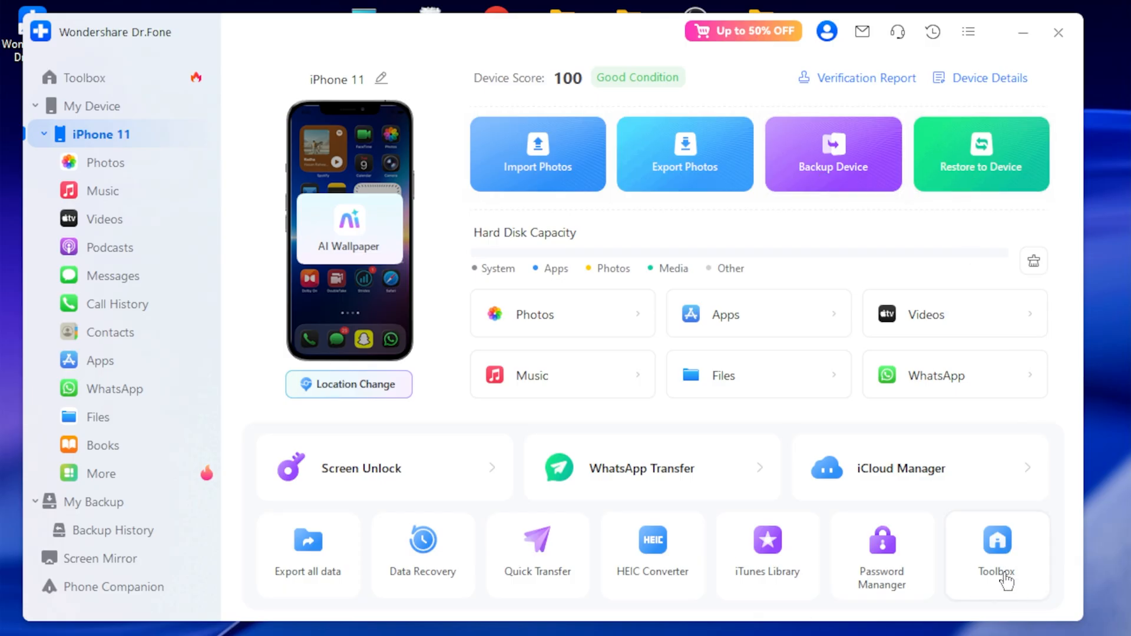
pyautogui.moveTo(999, 566)
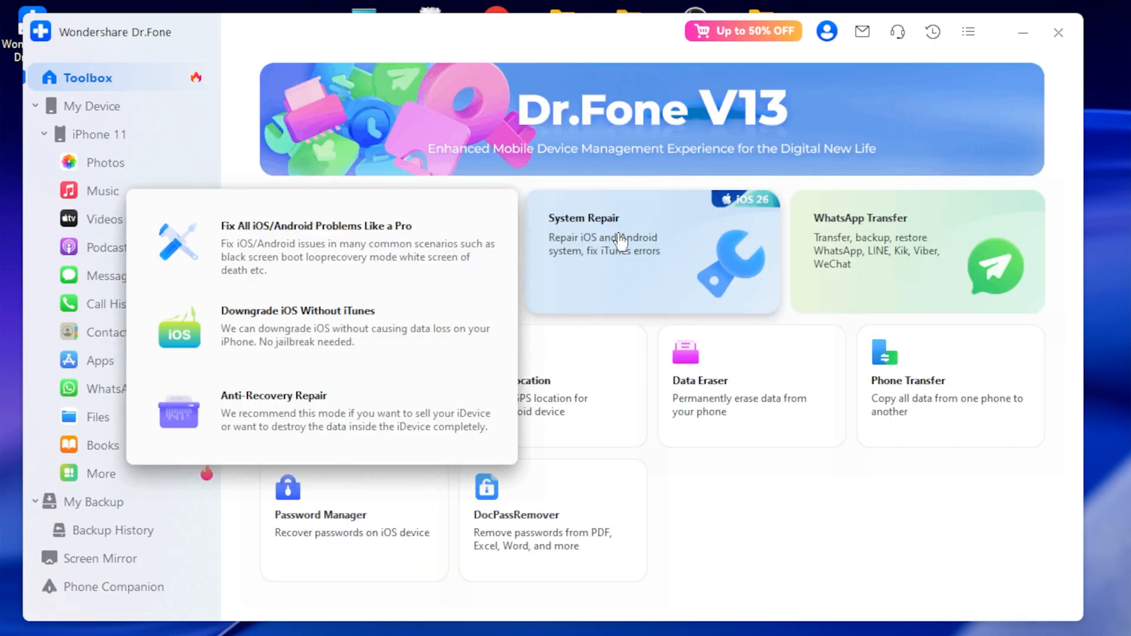
pyautogui.click(649, 248)
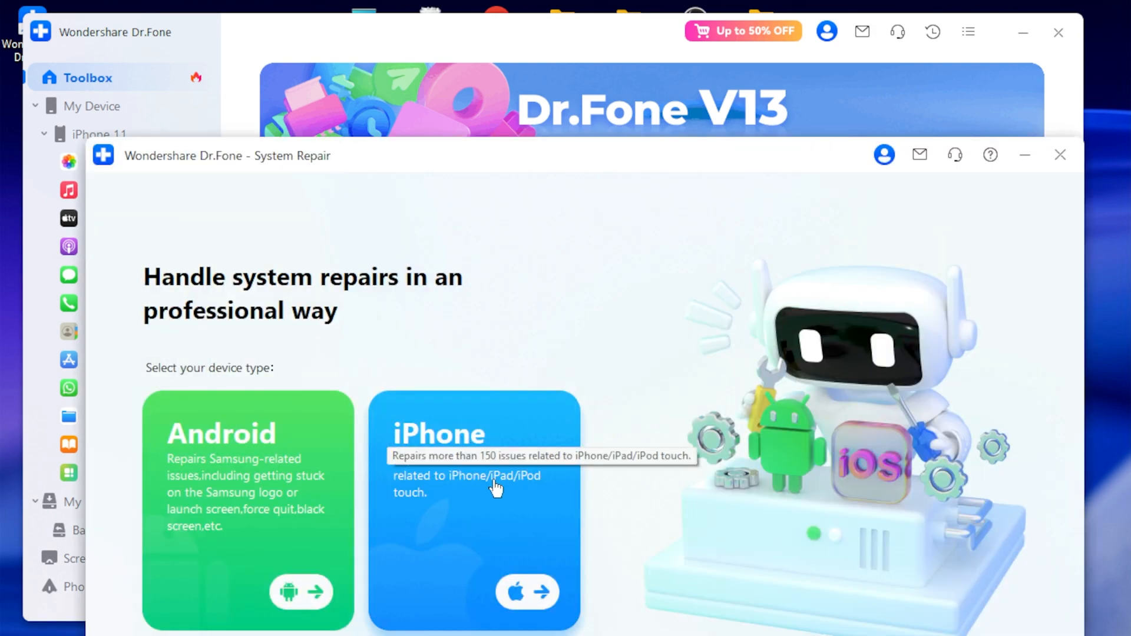
pyautogui.click(473, 505)
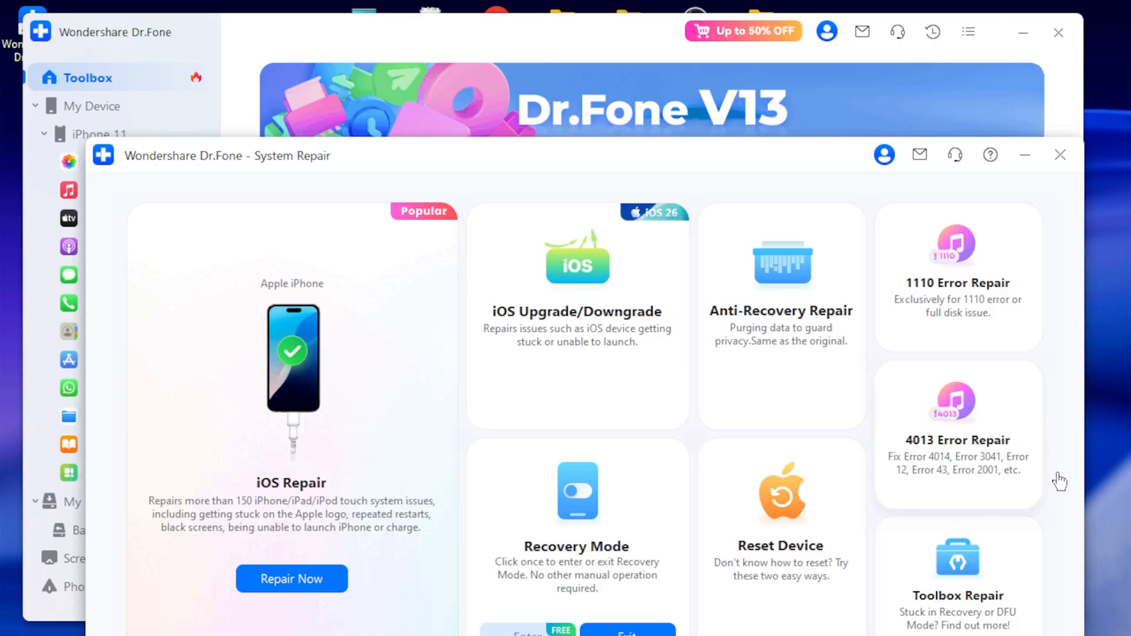
pyautogui.moveTo(764, 375)
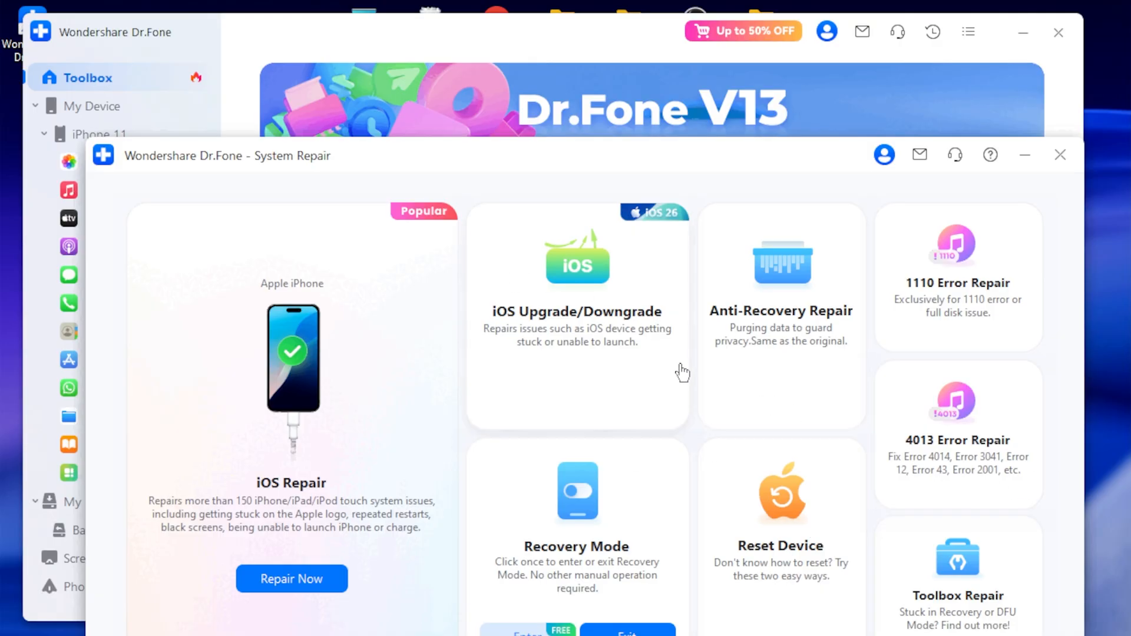
pyautogui.moveTo(786, 331)
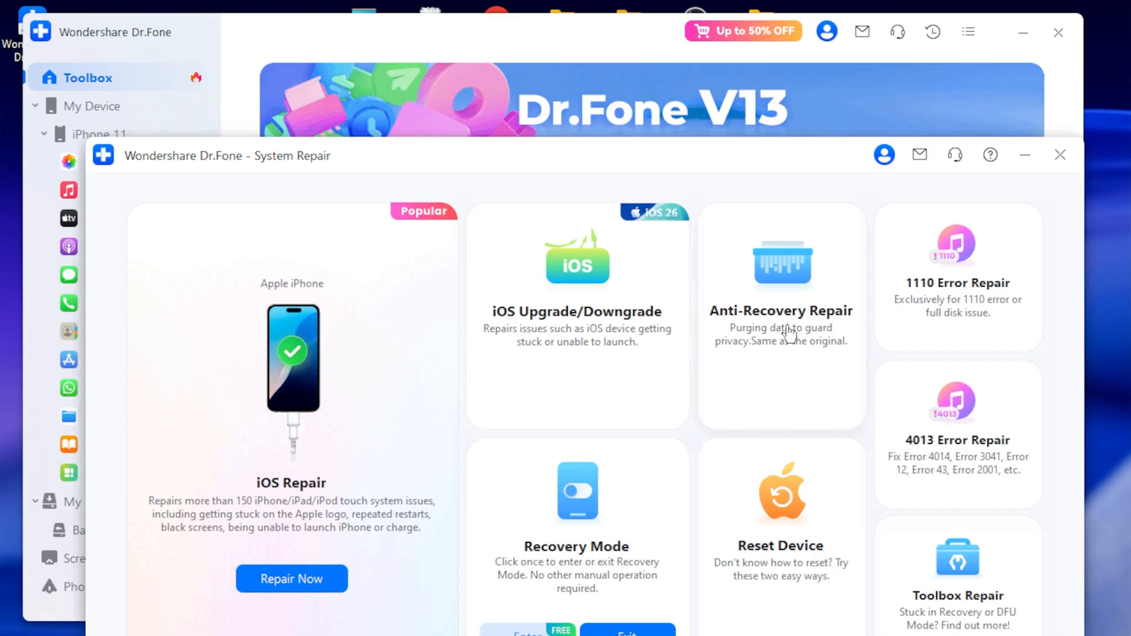
pyautogui.moveTo(981, 306)
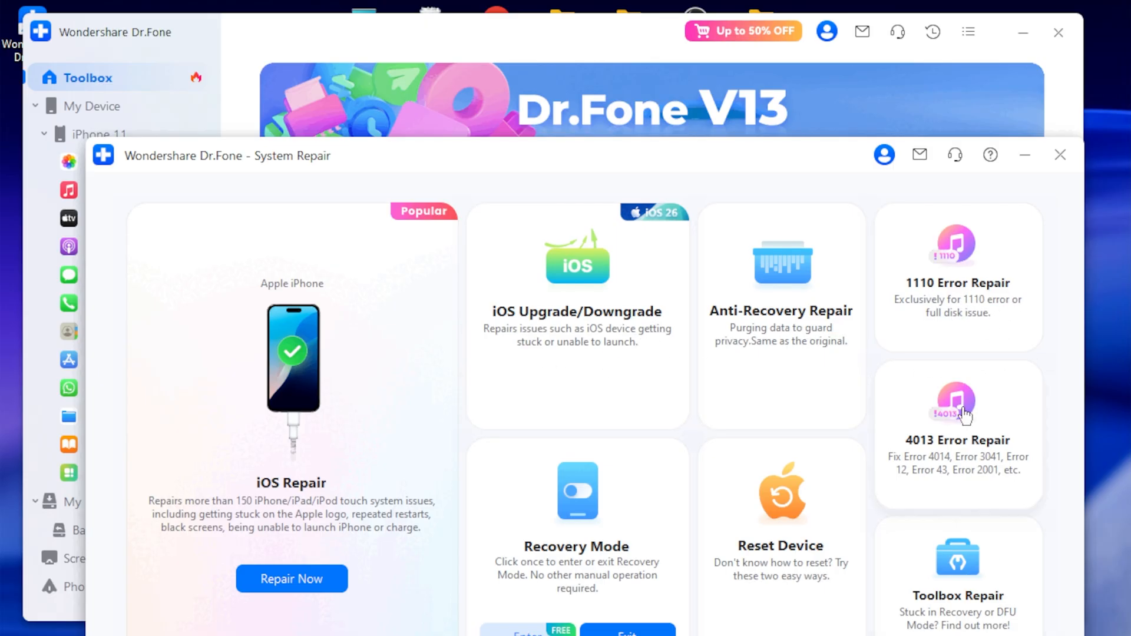
pyautogui.moveTo(629, 518)
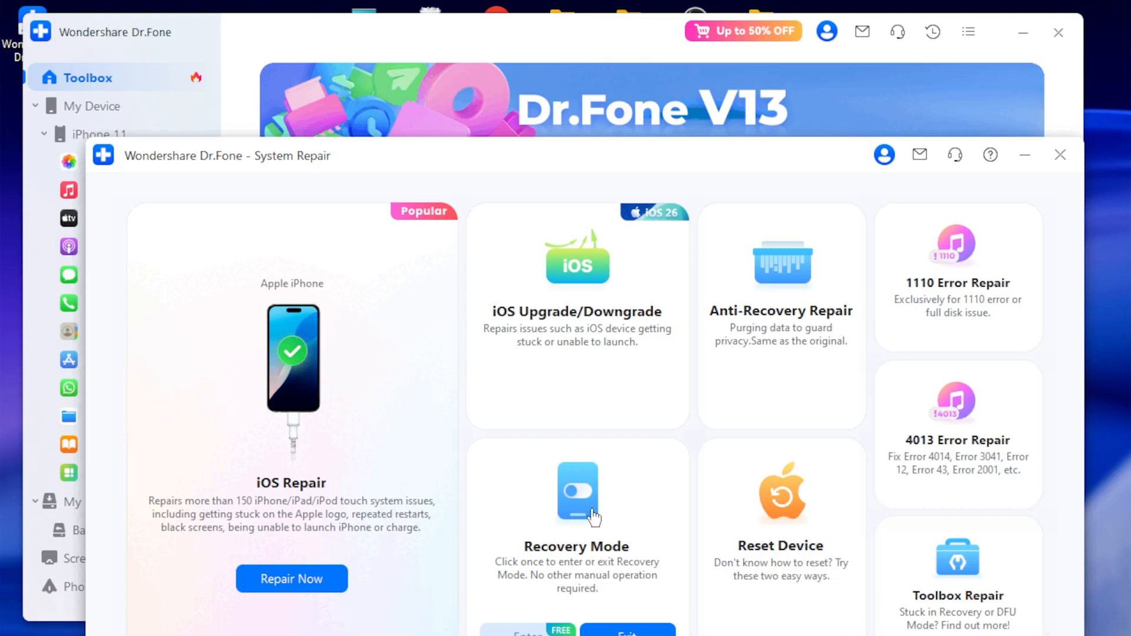
pyautogui.moveTo(310, 395)
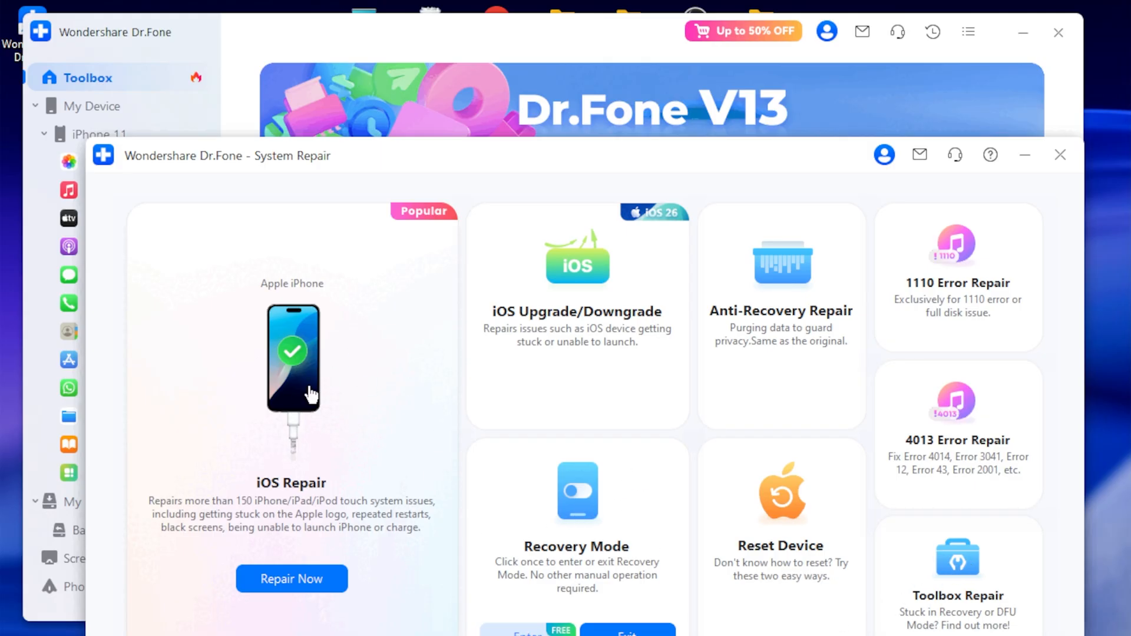
pyautogui.moveTo(280, 519)
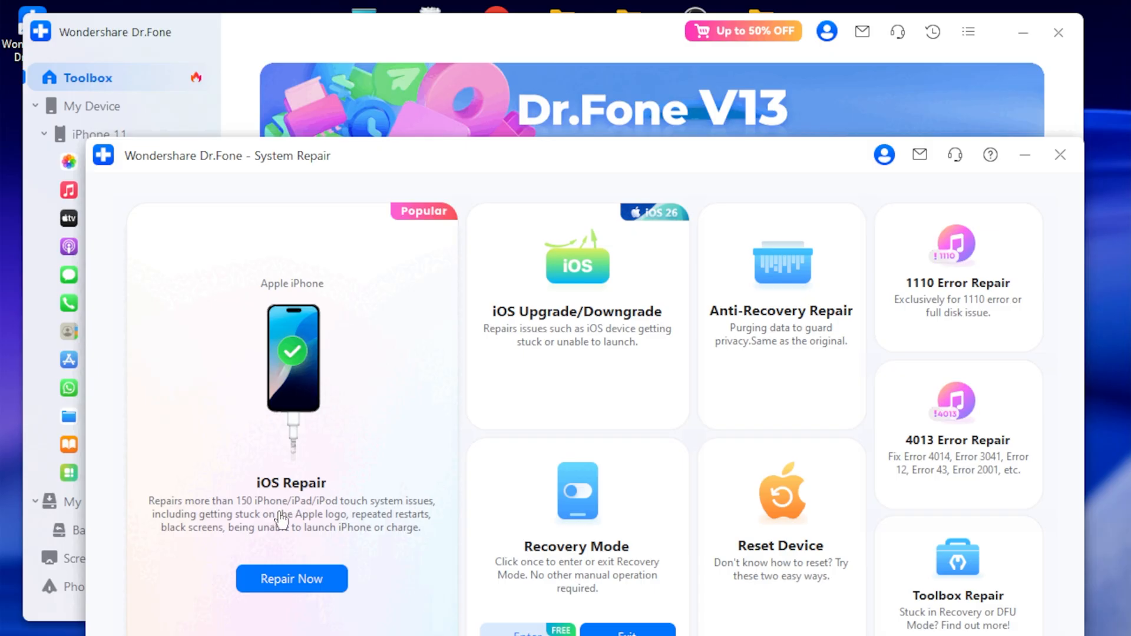
pyautogui.moveTo(238, 518)
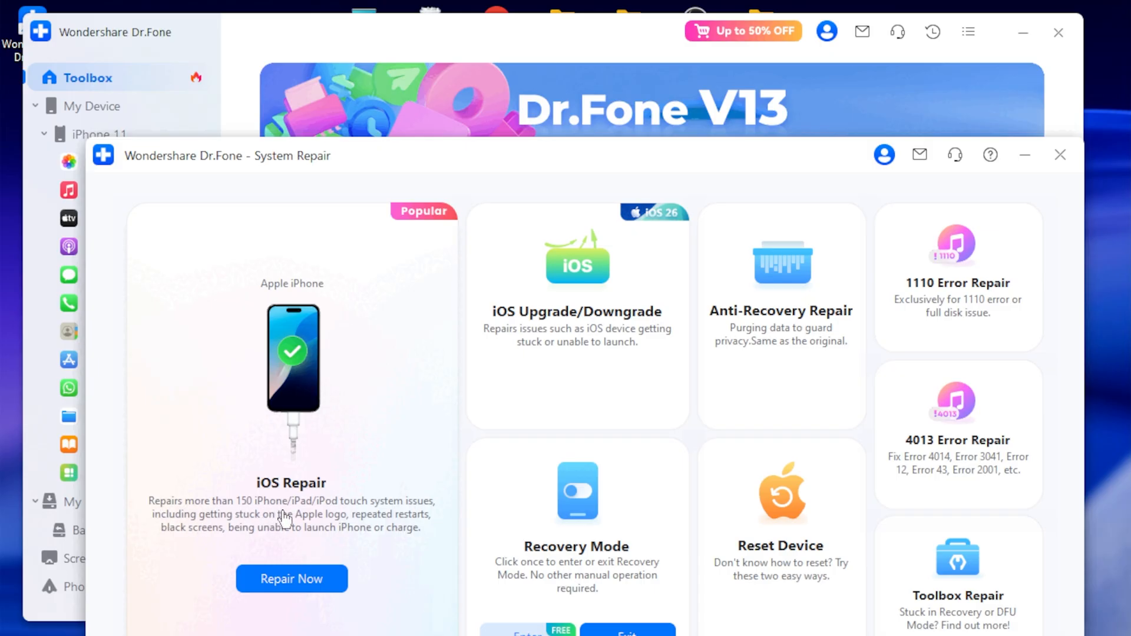
pyautogui.moveTo(424, 514)
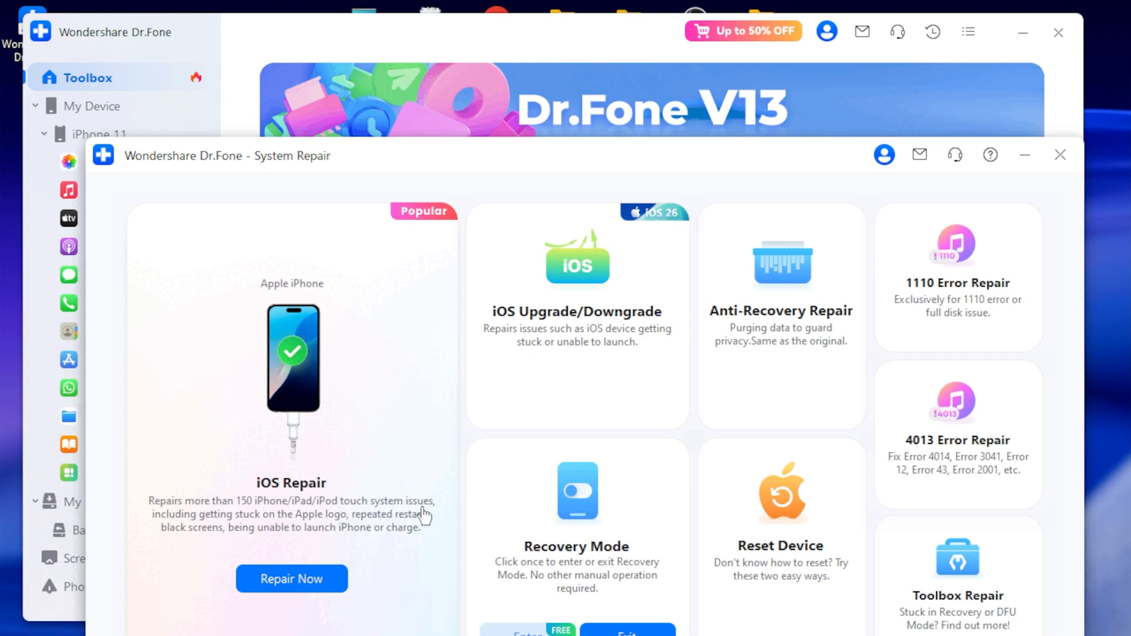
pyautogui.moveTo(671, 382)
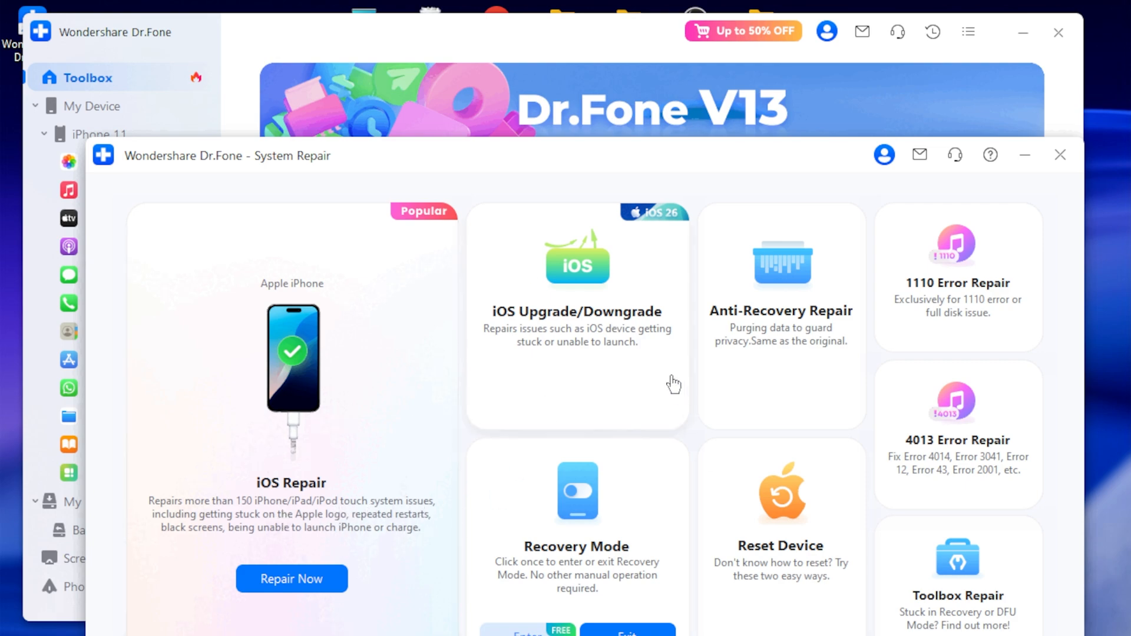
# - Choose iOS Upgrade/Downgrade and select Downgrade iOS, reaching the erase-data warning
pyautogui.click(576, 311)
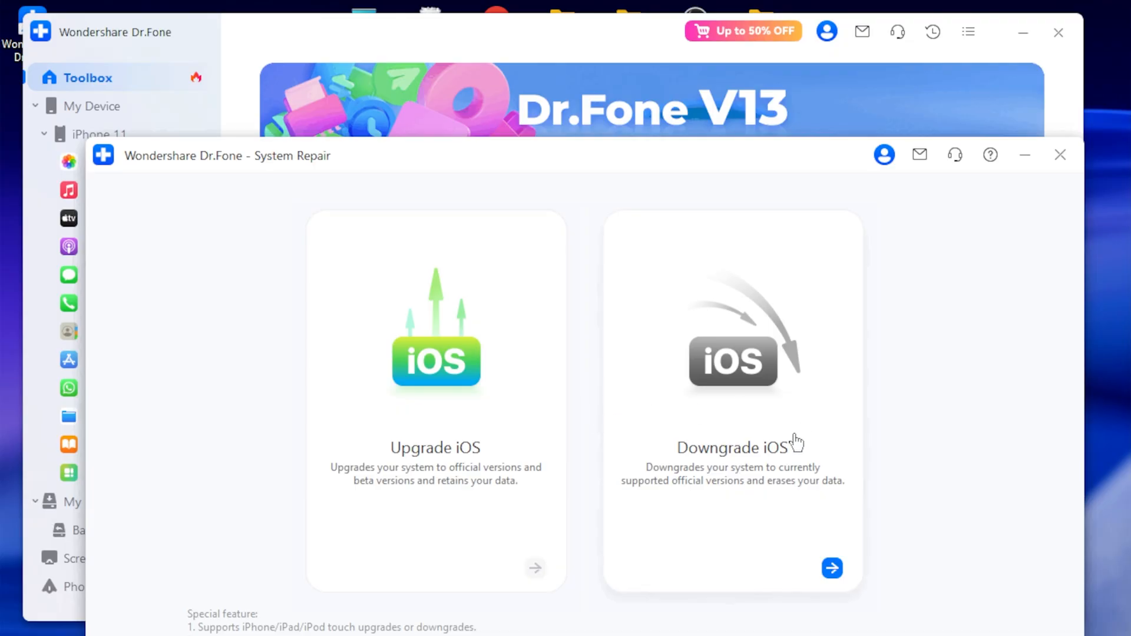
pyautogui.moveTo(755, 475)
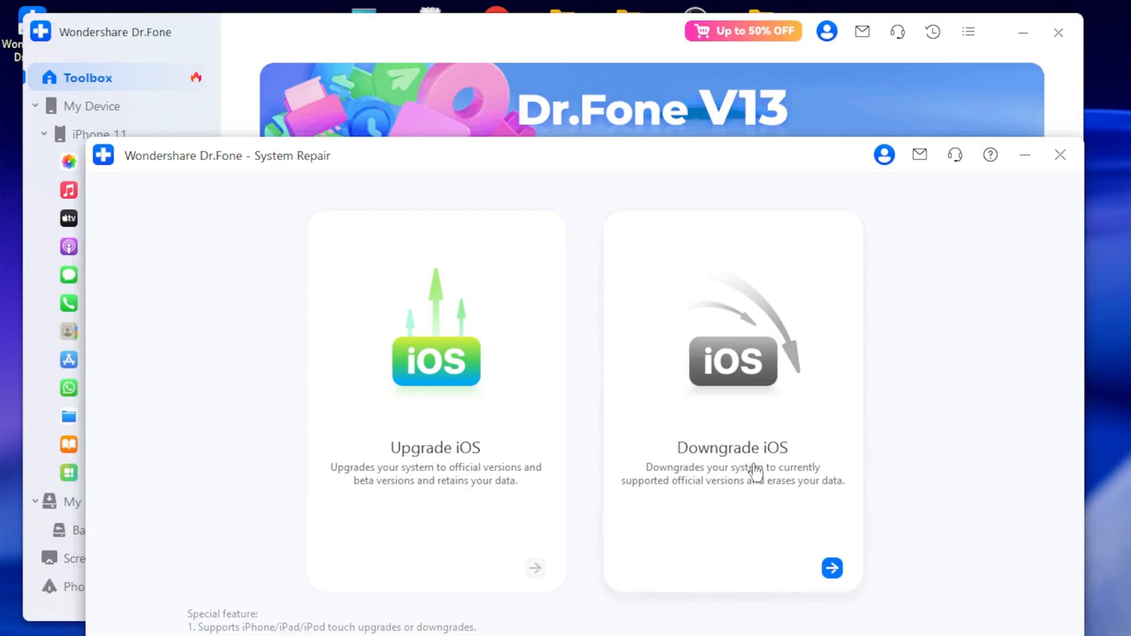
pyautogui.click(831, 568)
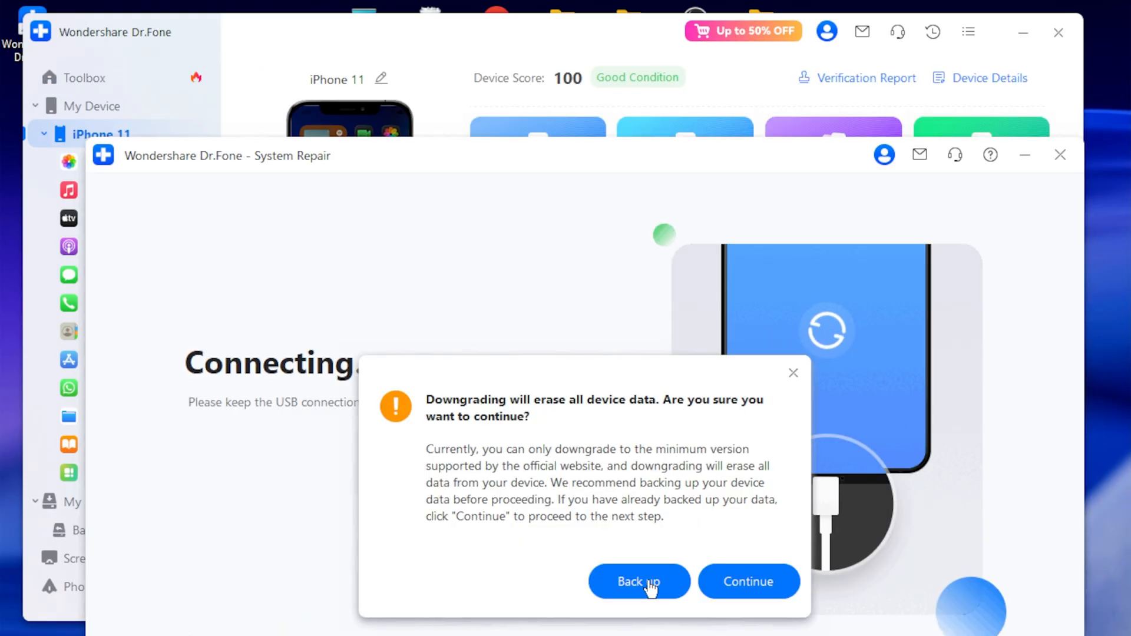
# - Back up the iPhone 11's Photos, Messages and Call History from the warning dialog
pyautogui.click(637, 581)
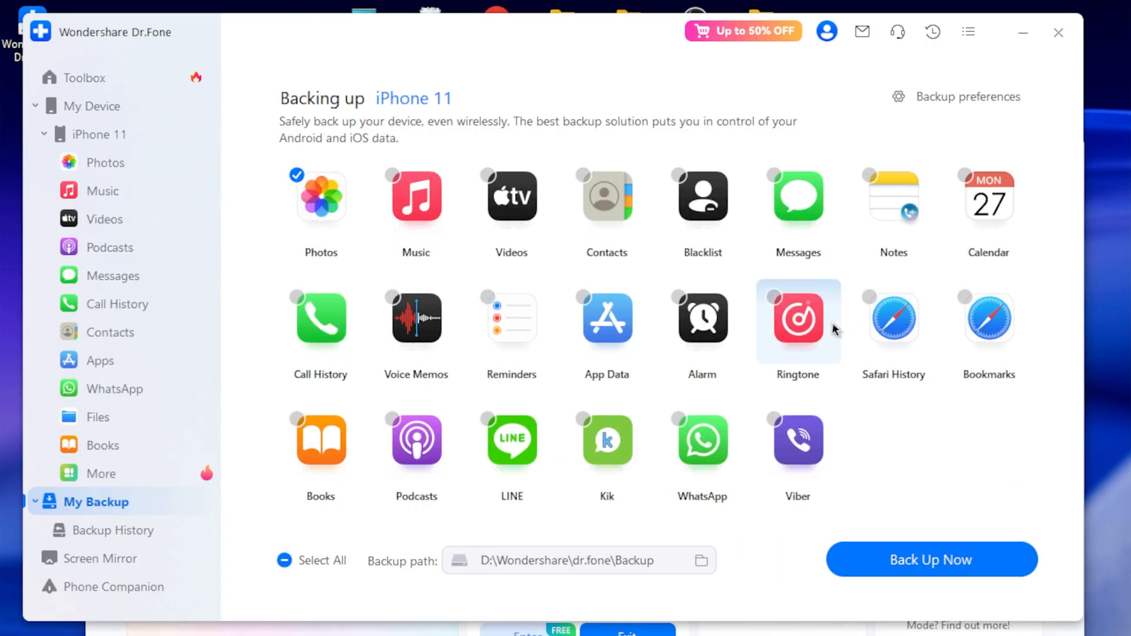
pyautogui.moveTo(800, 340)
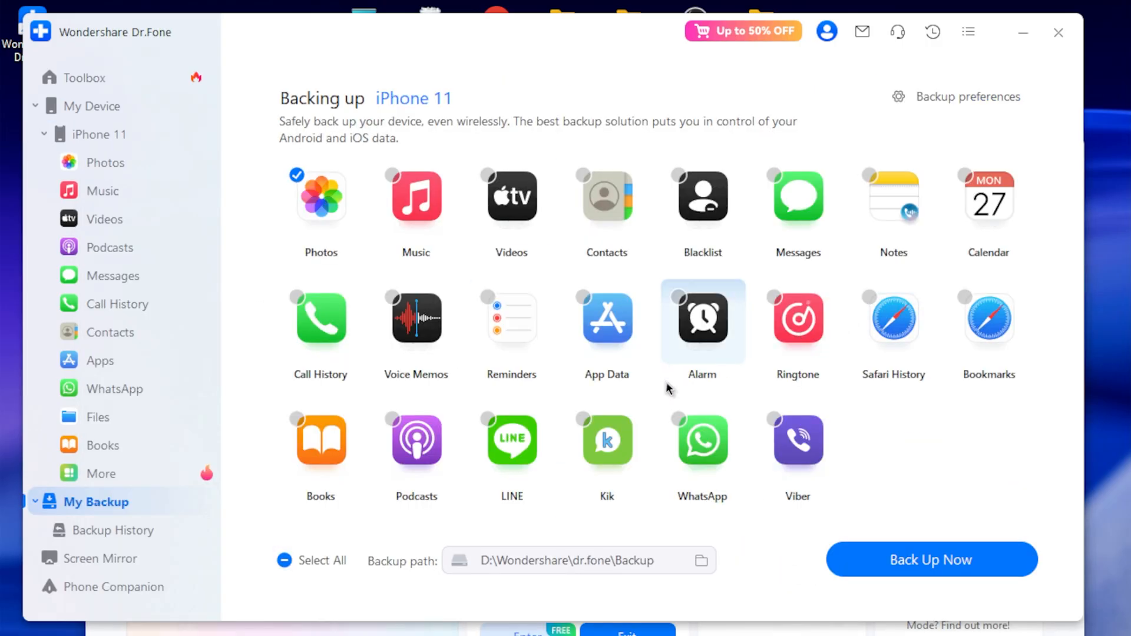
pyautogui.moveTo(320, 202)
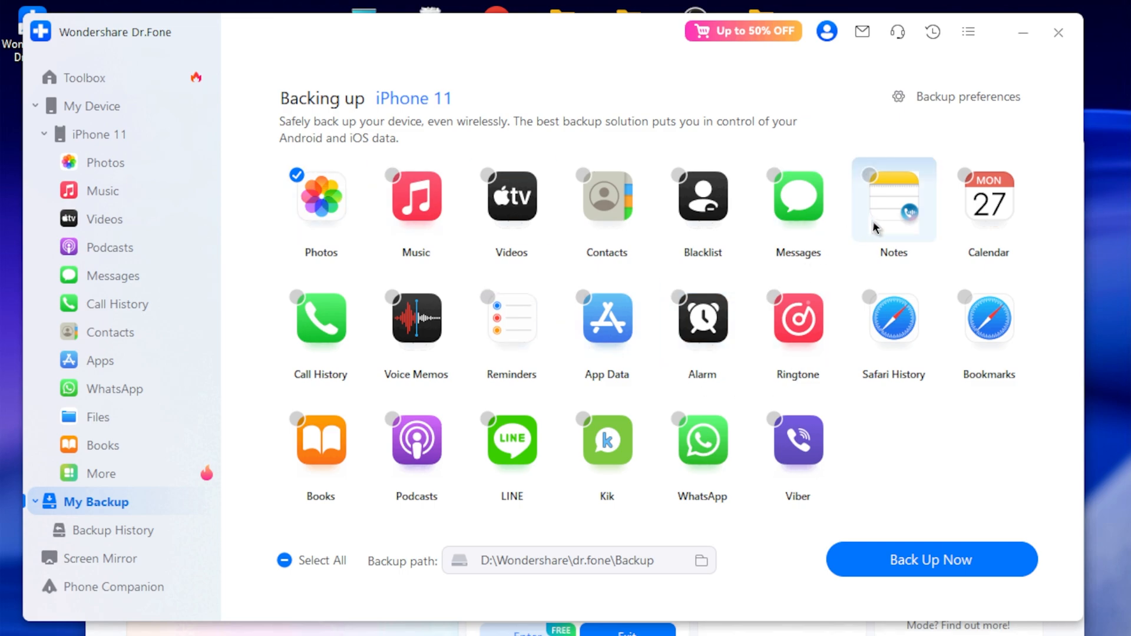
pyautogui.click(796, 200)
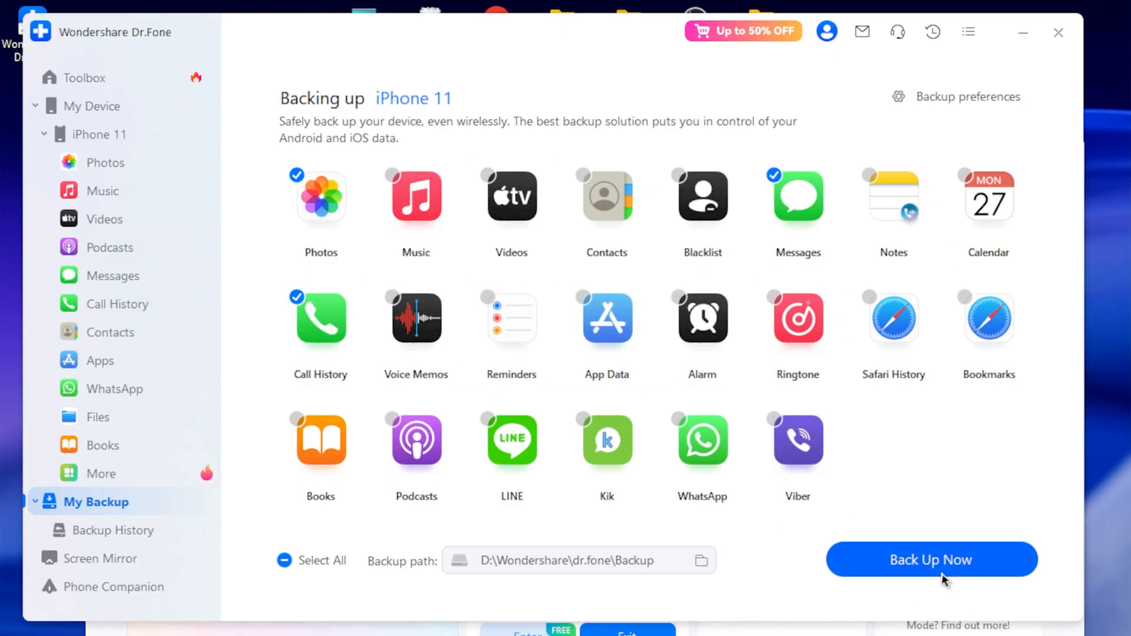
pyautogui.click(931, 559)
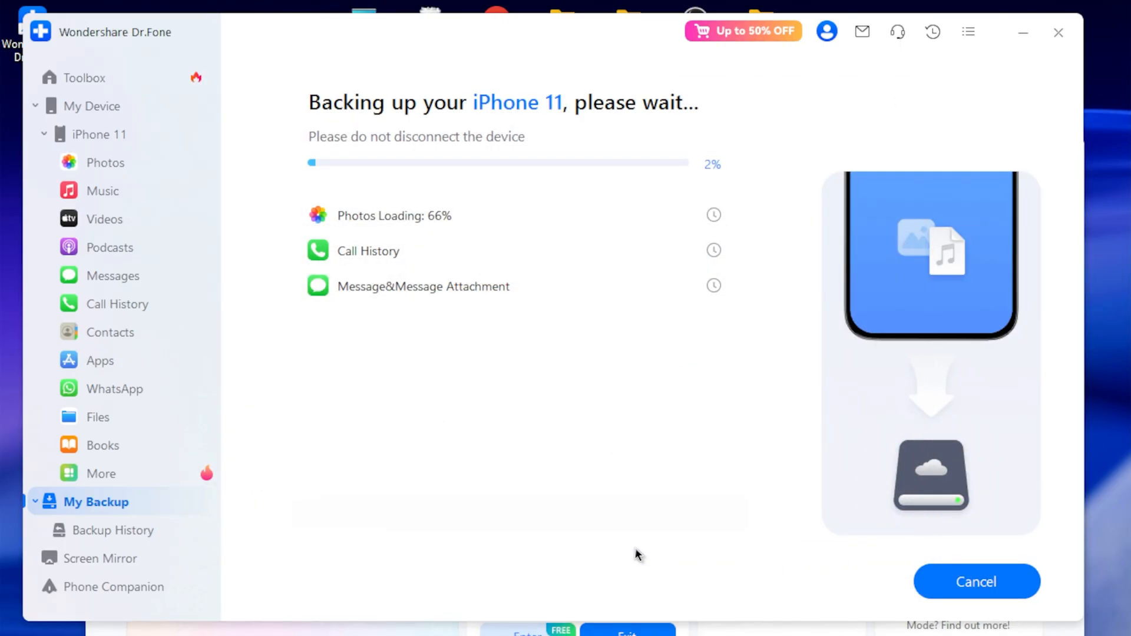
pyautogui.moveTo(730, 219)
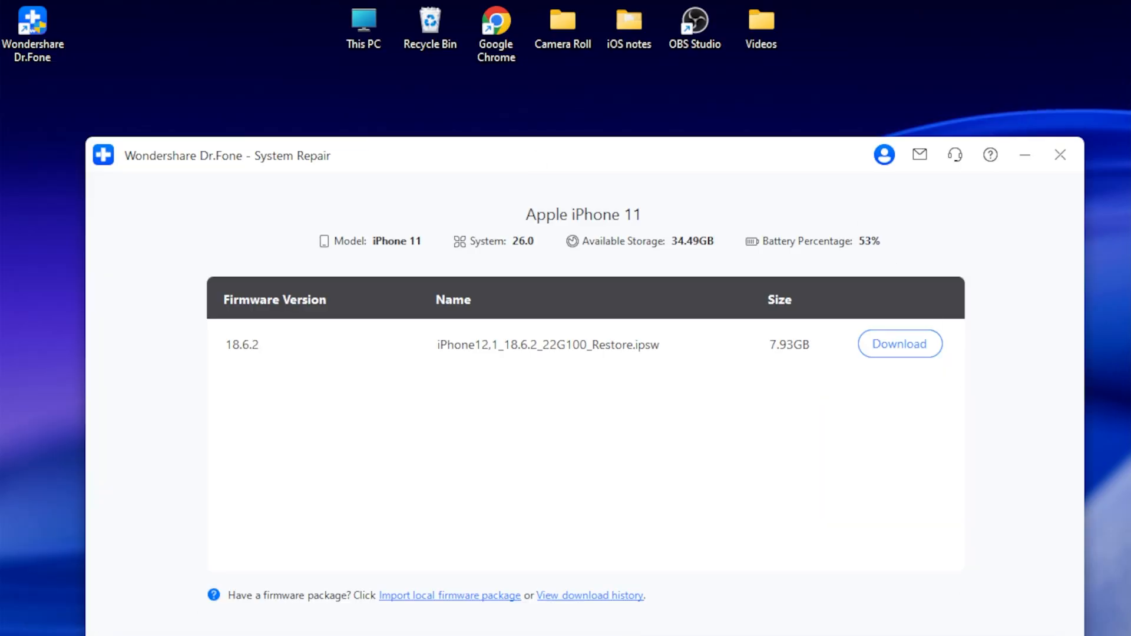
pyautogui.moveTo(411, 251)
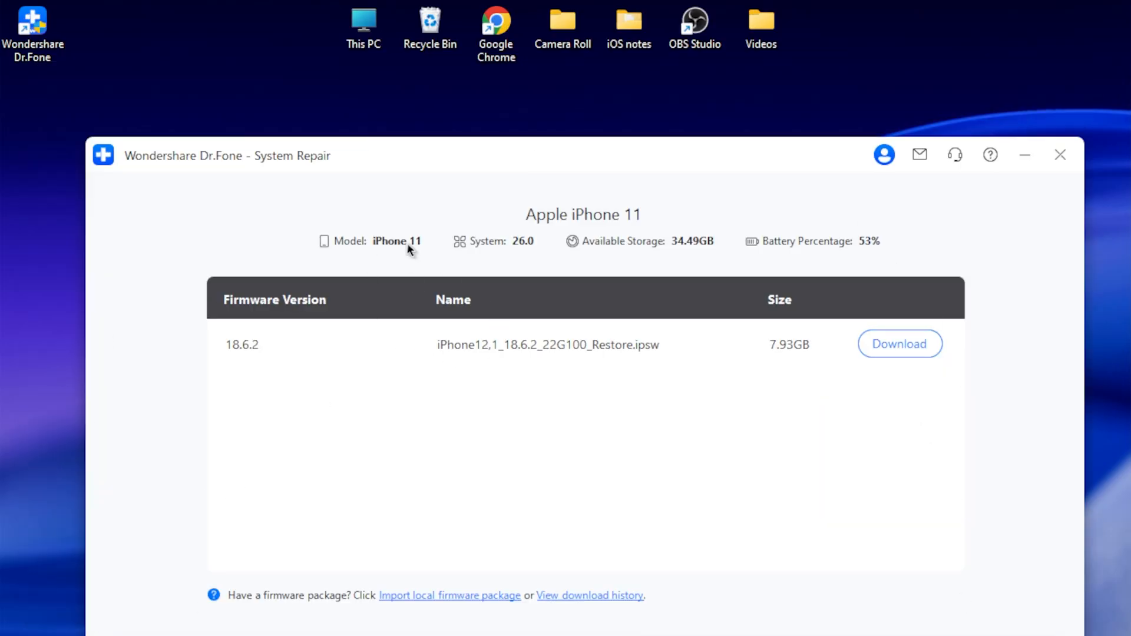
pyautogui.moveTo(256, 354)
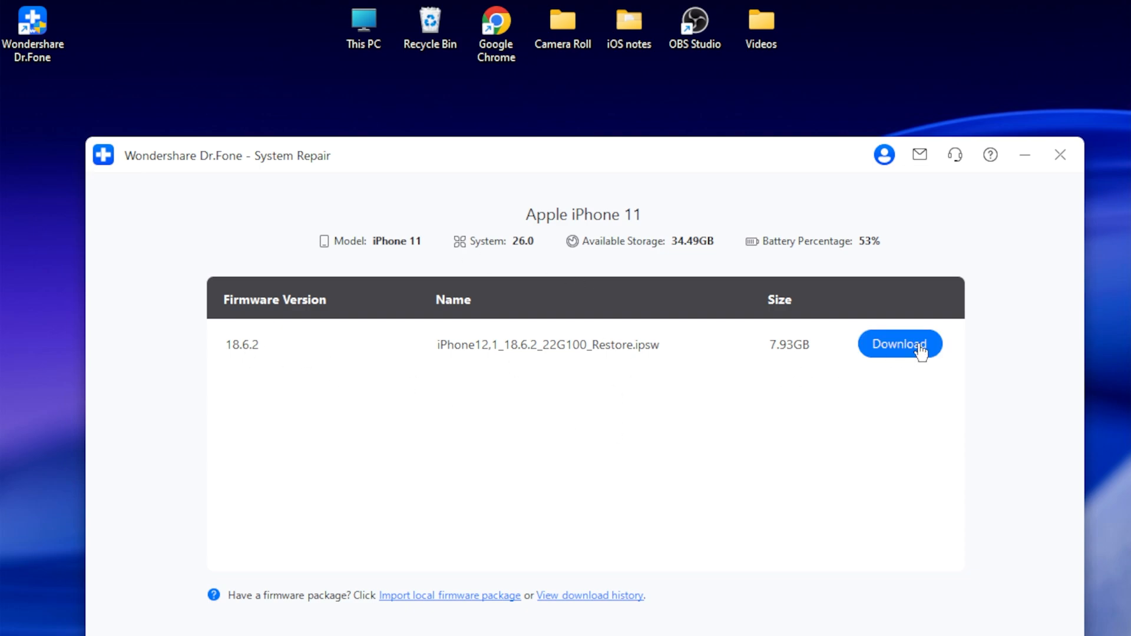
pyautogui.moveTo(905, 353)
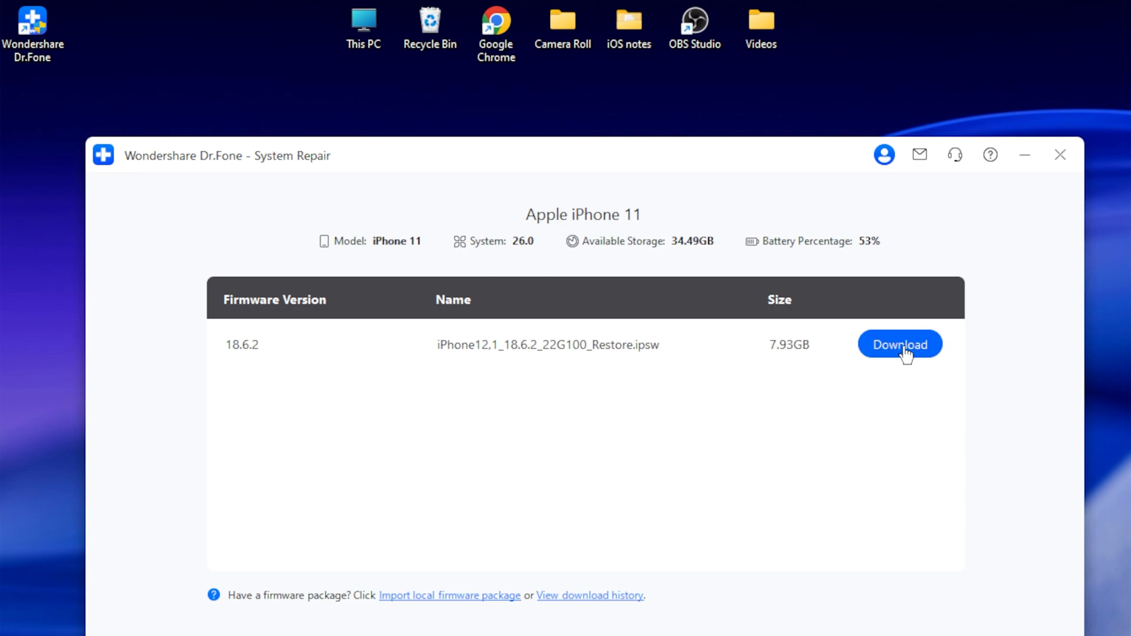
pyautogui.moveTo(932, 392)
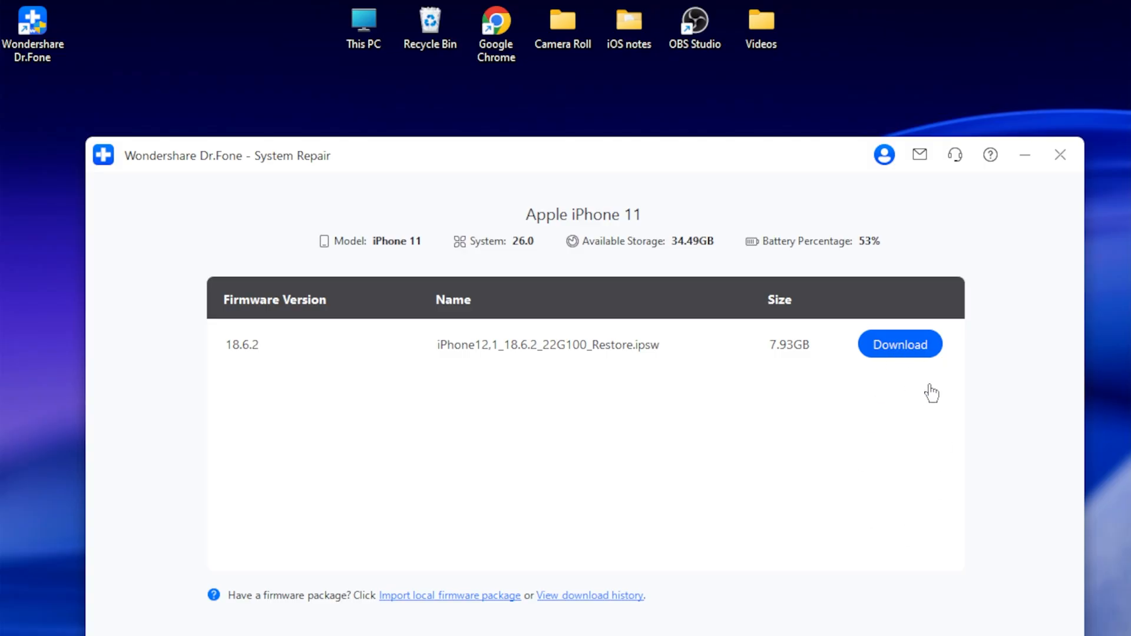
# - Download the iOS 18.6.2 firmware package (7.93 GB) for the iPhone 11
pyautogui.click(899, 344)
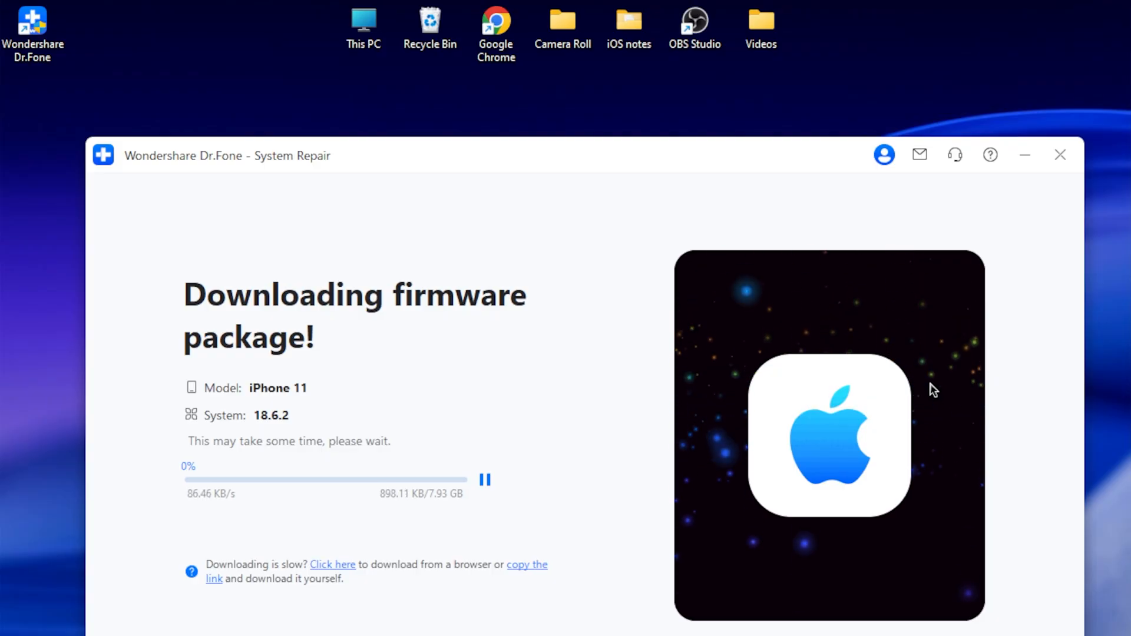
pyautogui.moveTo(283, 515)
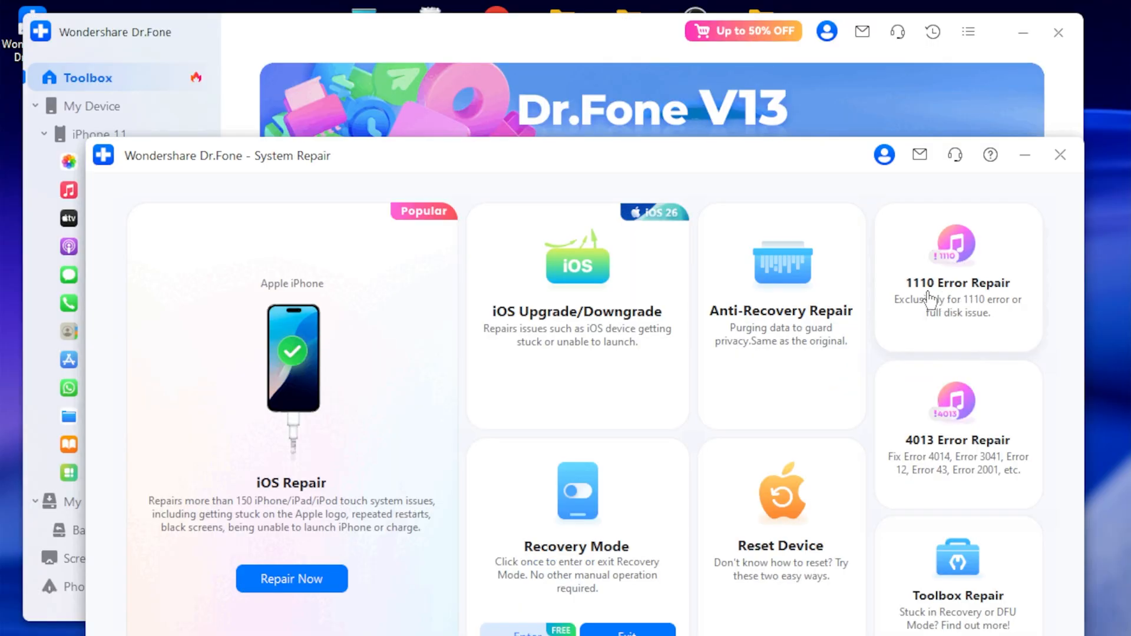
pyautogui.moveTo(924, 457)
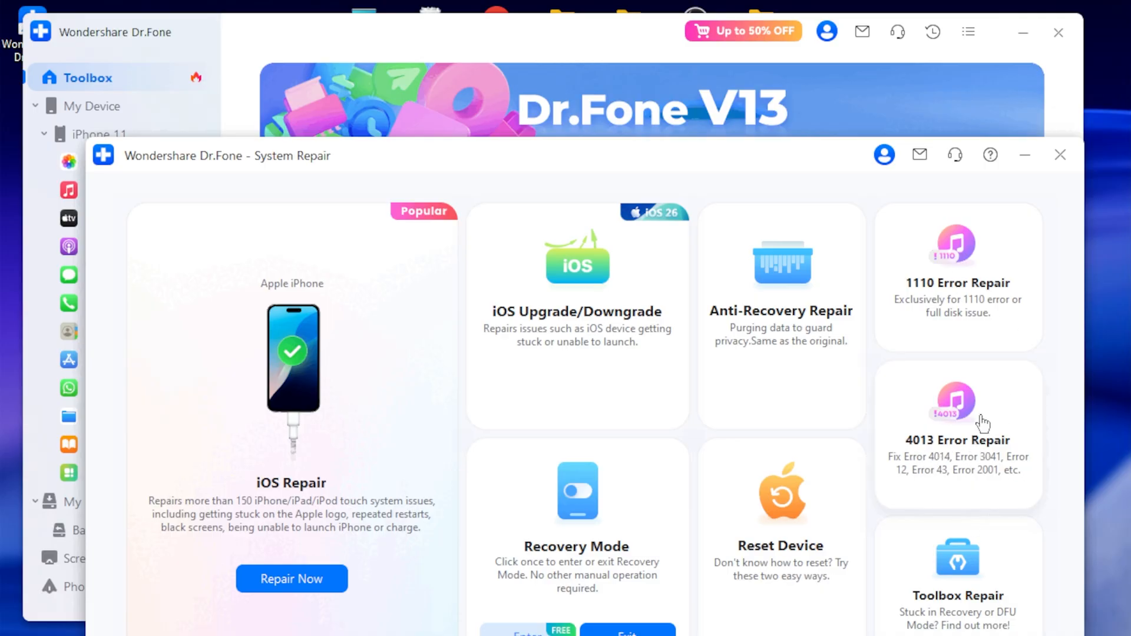
pyautogui.moveTo(998, 424)
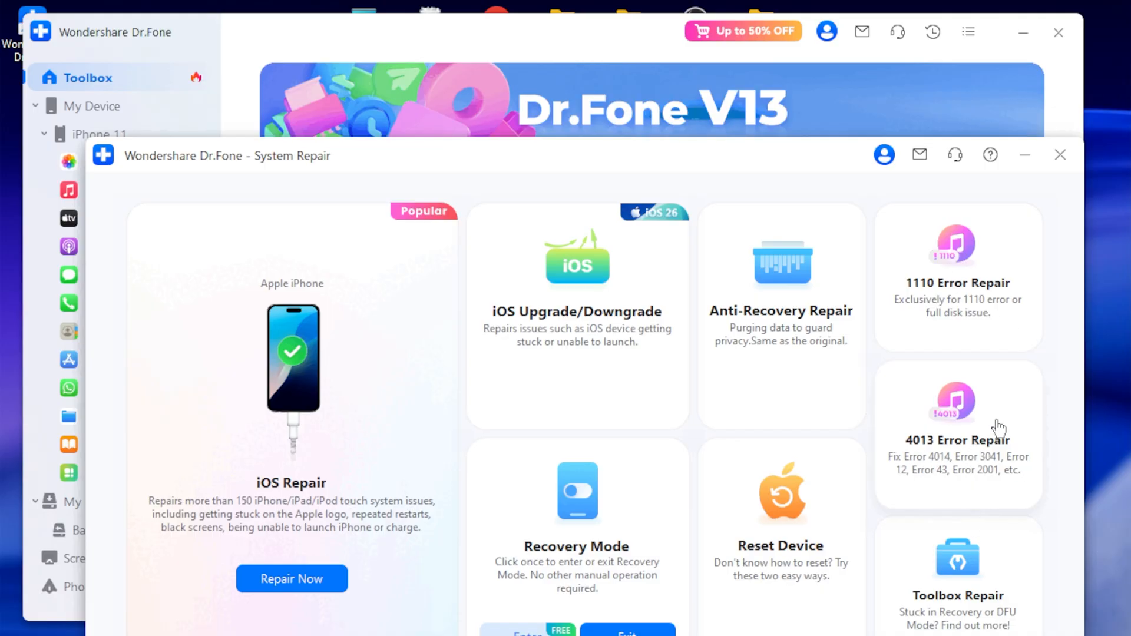
pyautogui.moveTo(974, 301)
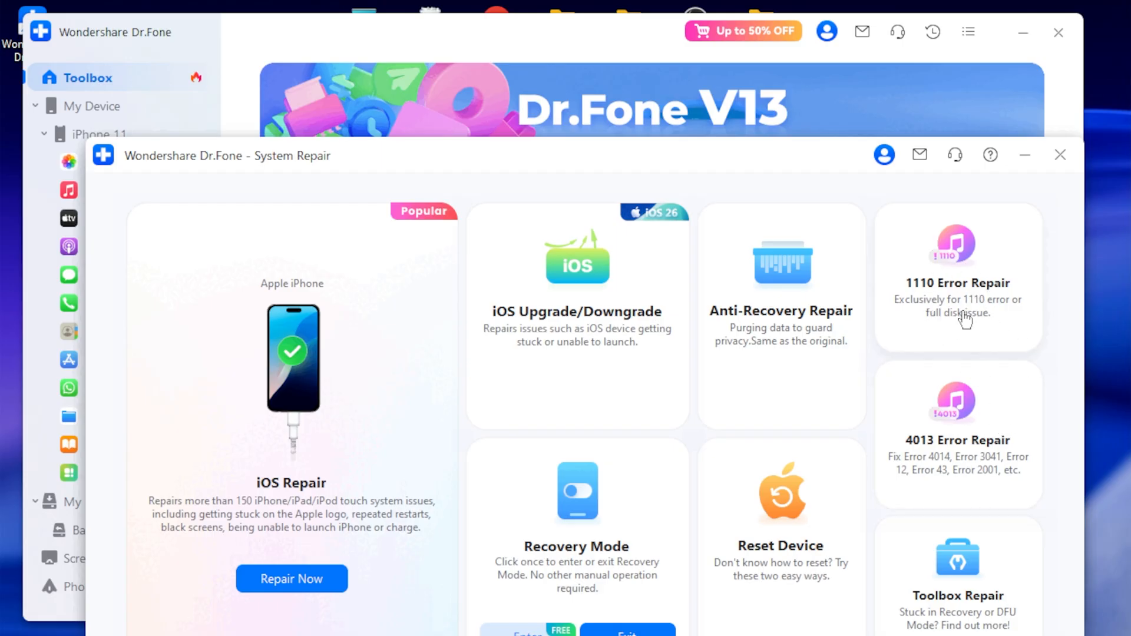
pyautogui.moveTo(944, 352)
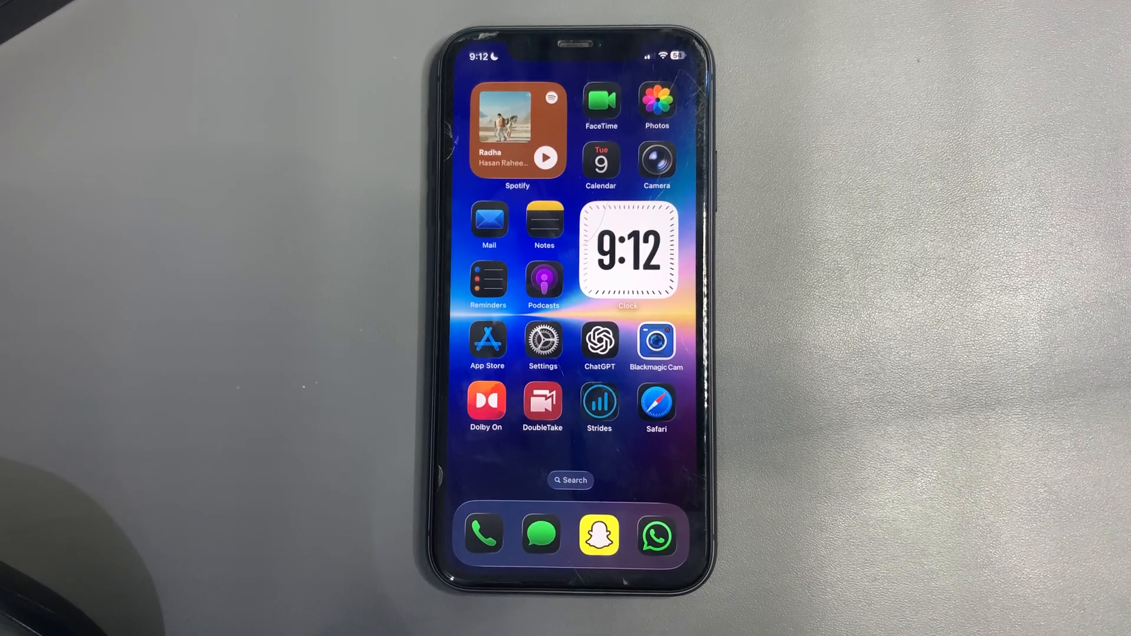
# - Swipe to the iPhone home-screen page with Netflix, Instagram and YouTube
pyautogui.hscroll(-3)
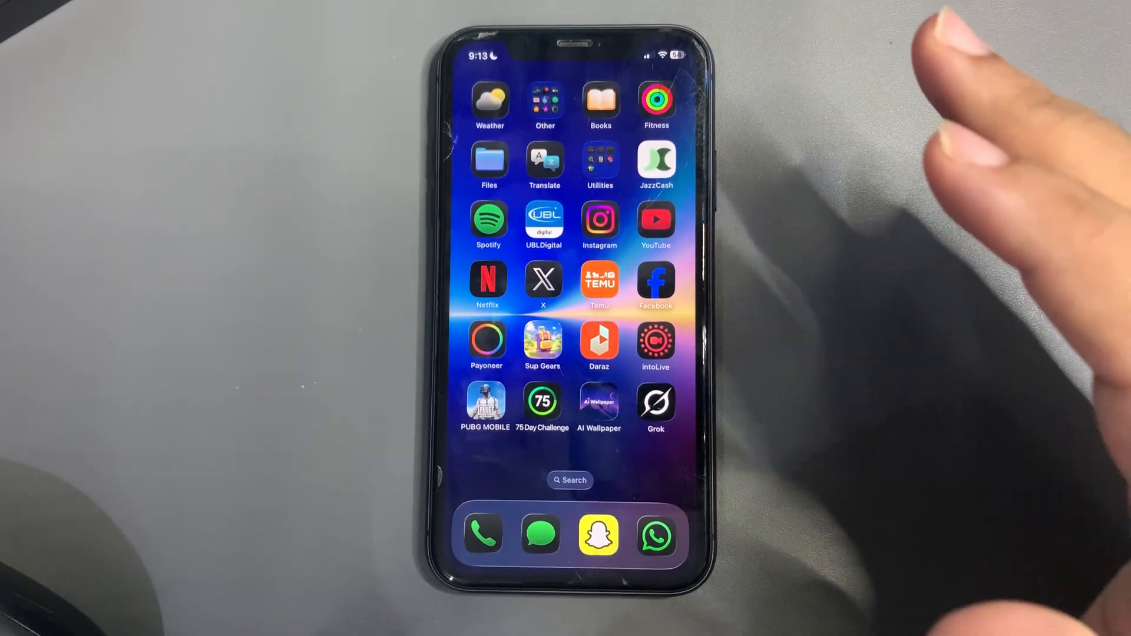
pyautogui.moveTo(923, 216)
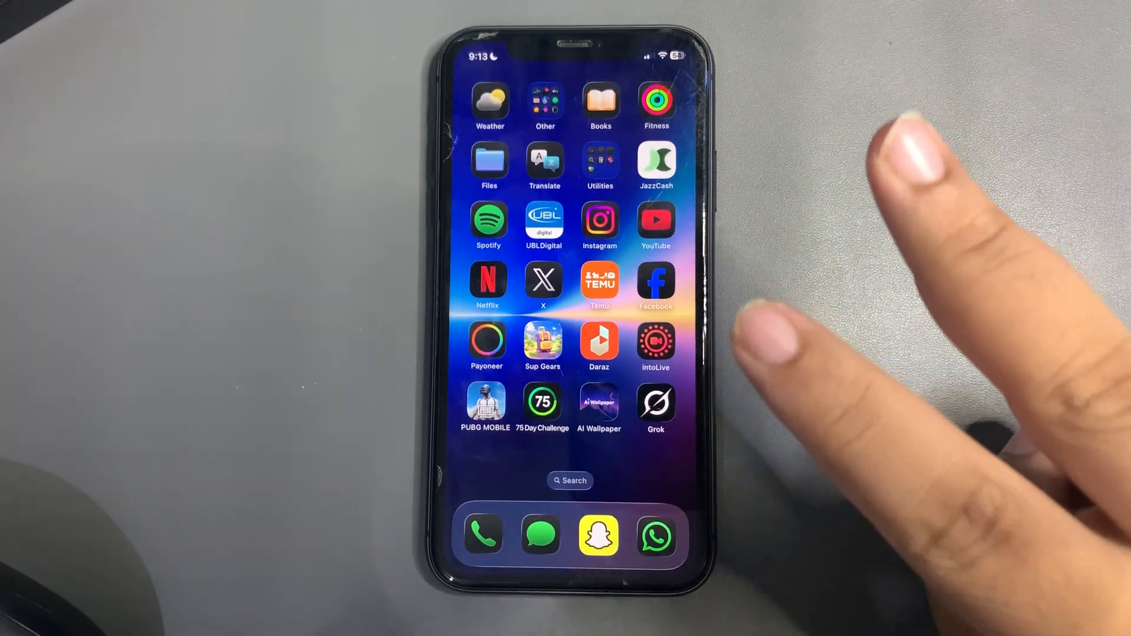